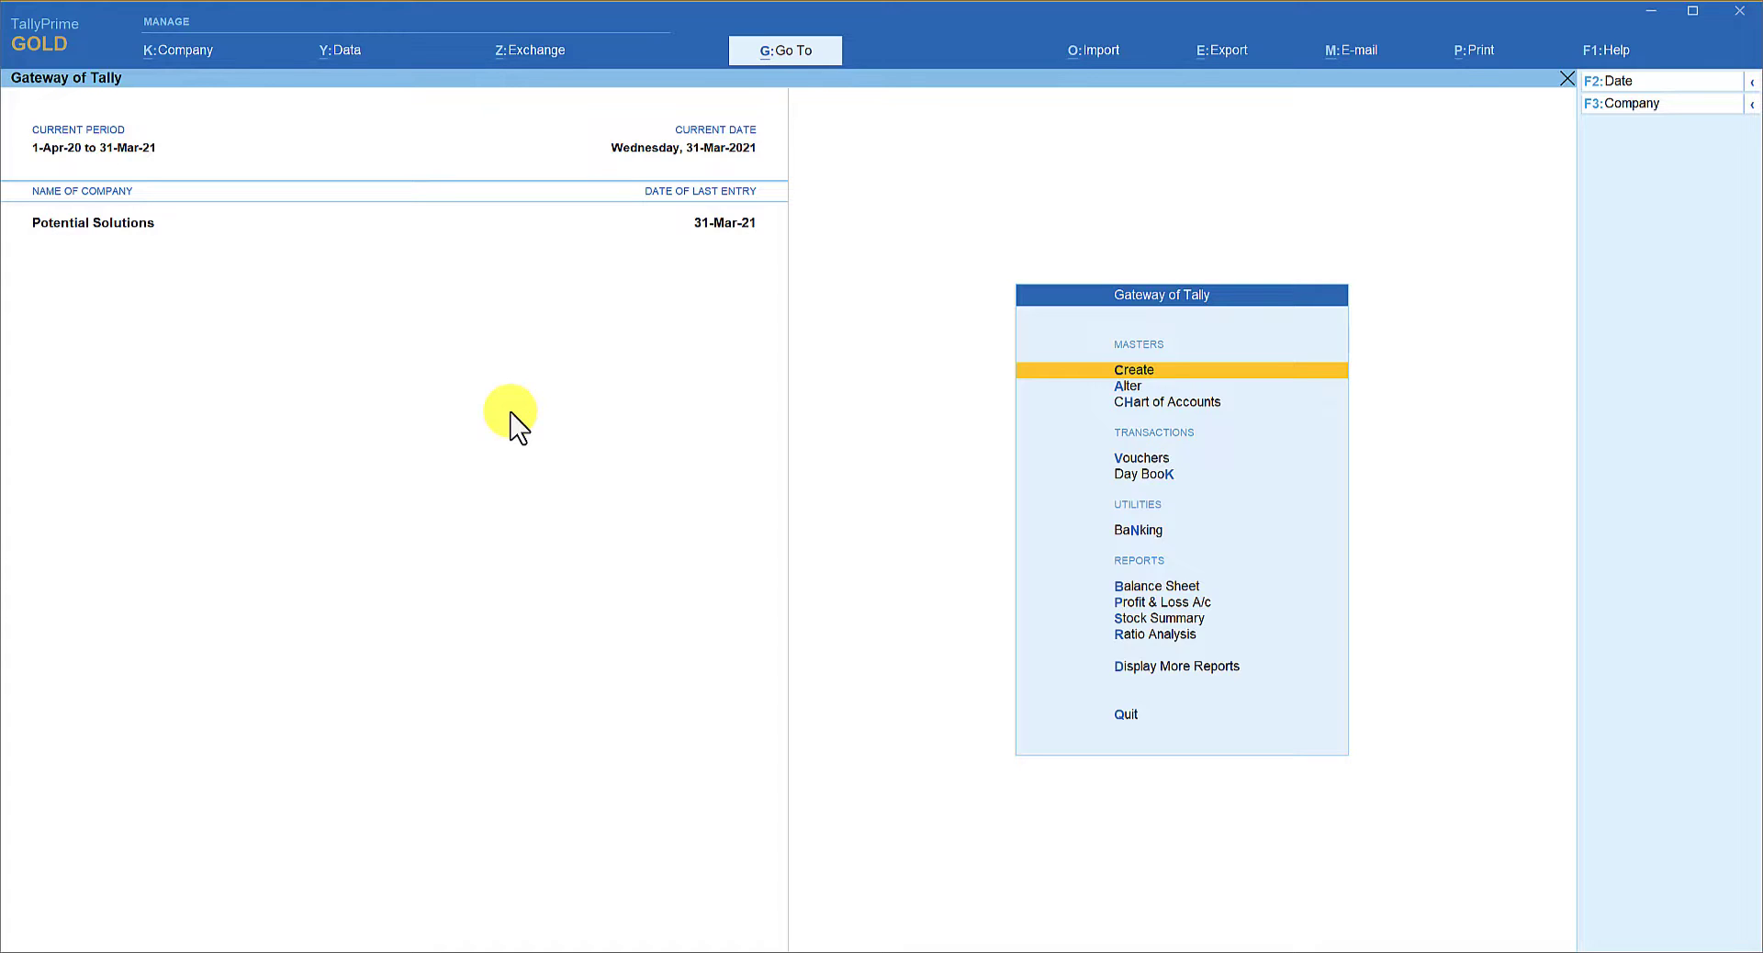
Bring up the Calculator panel beneath the Gateway of Tally with Ctrl+N.
key(Ctrl+n)
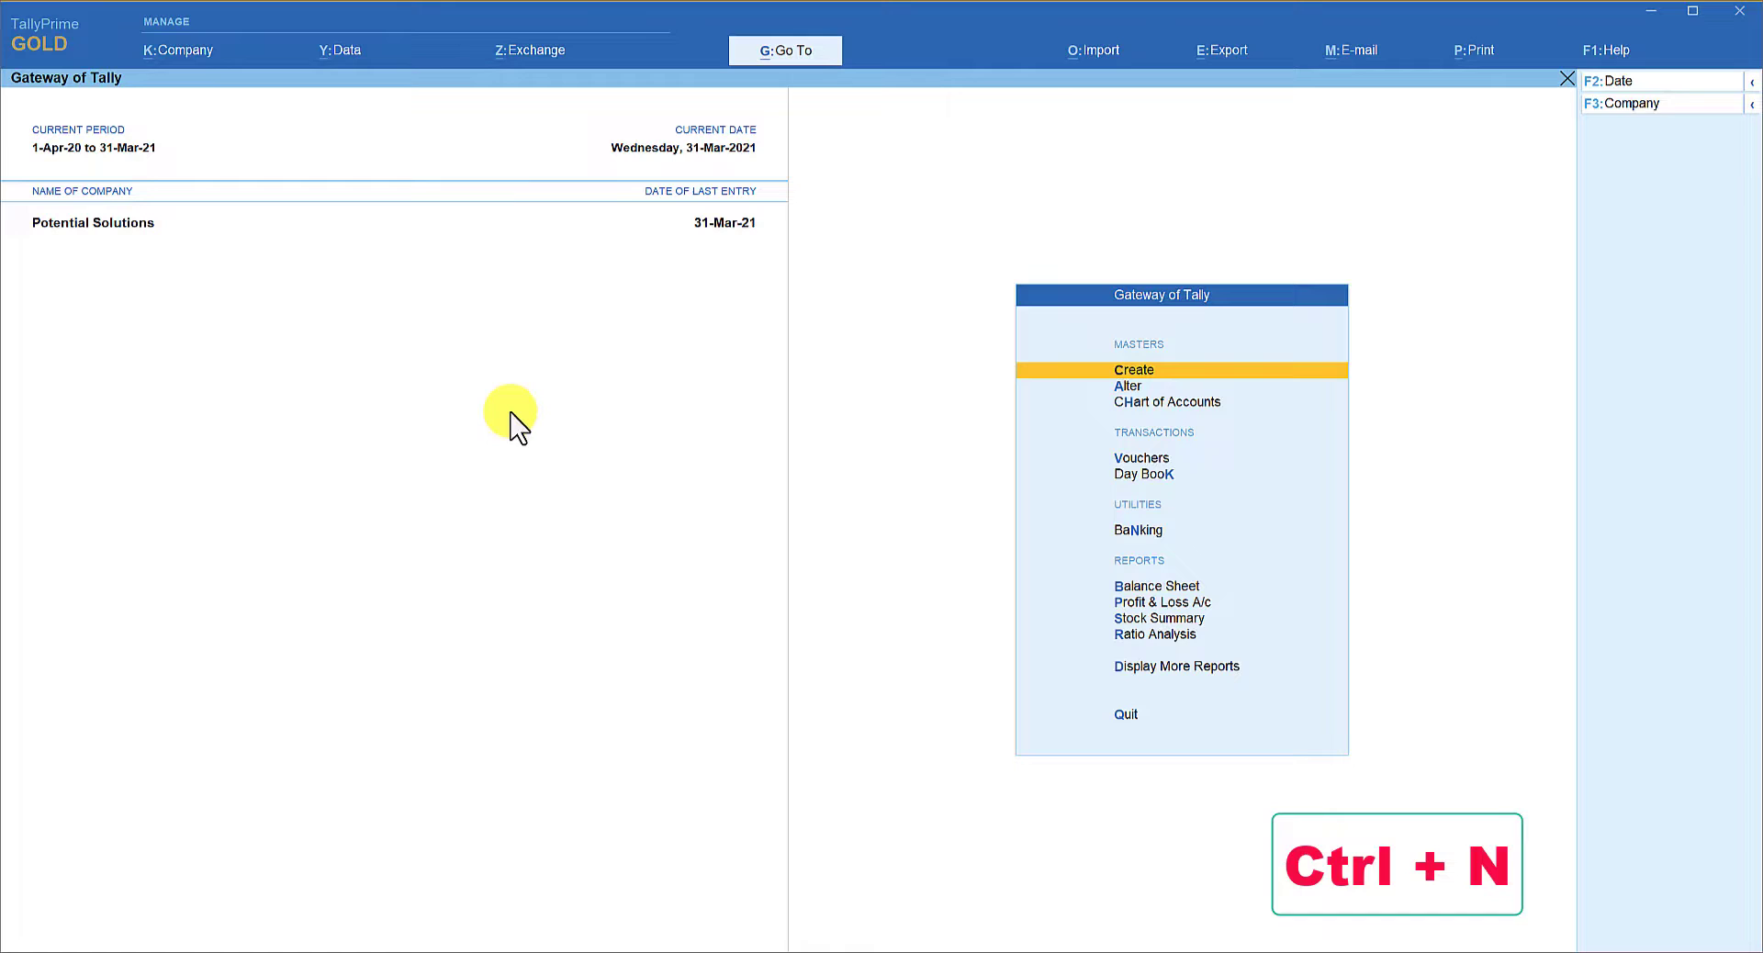
key(ctrl+n)
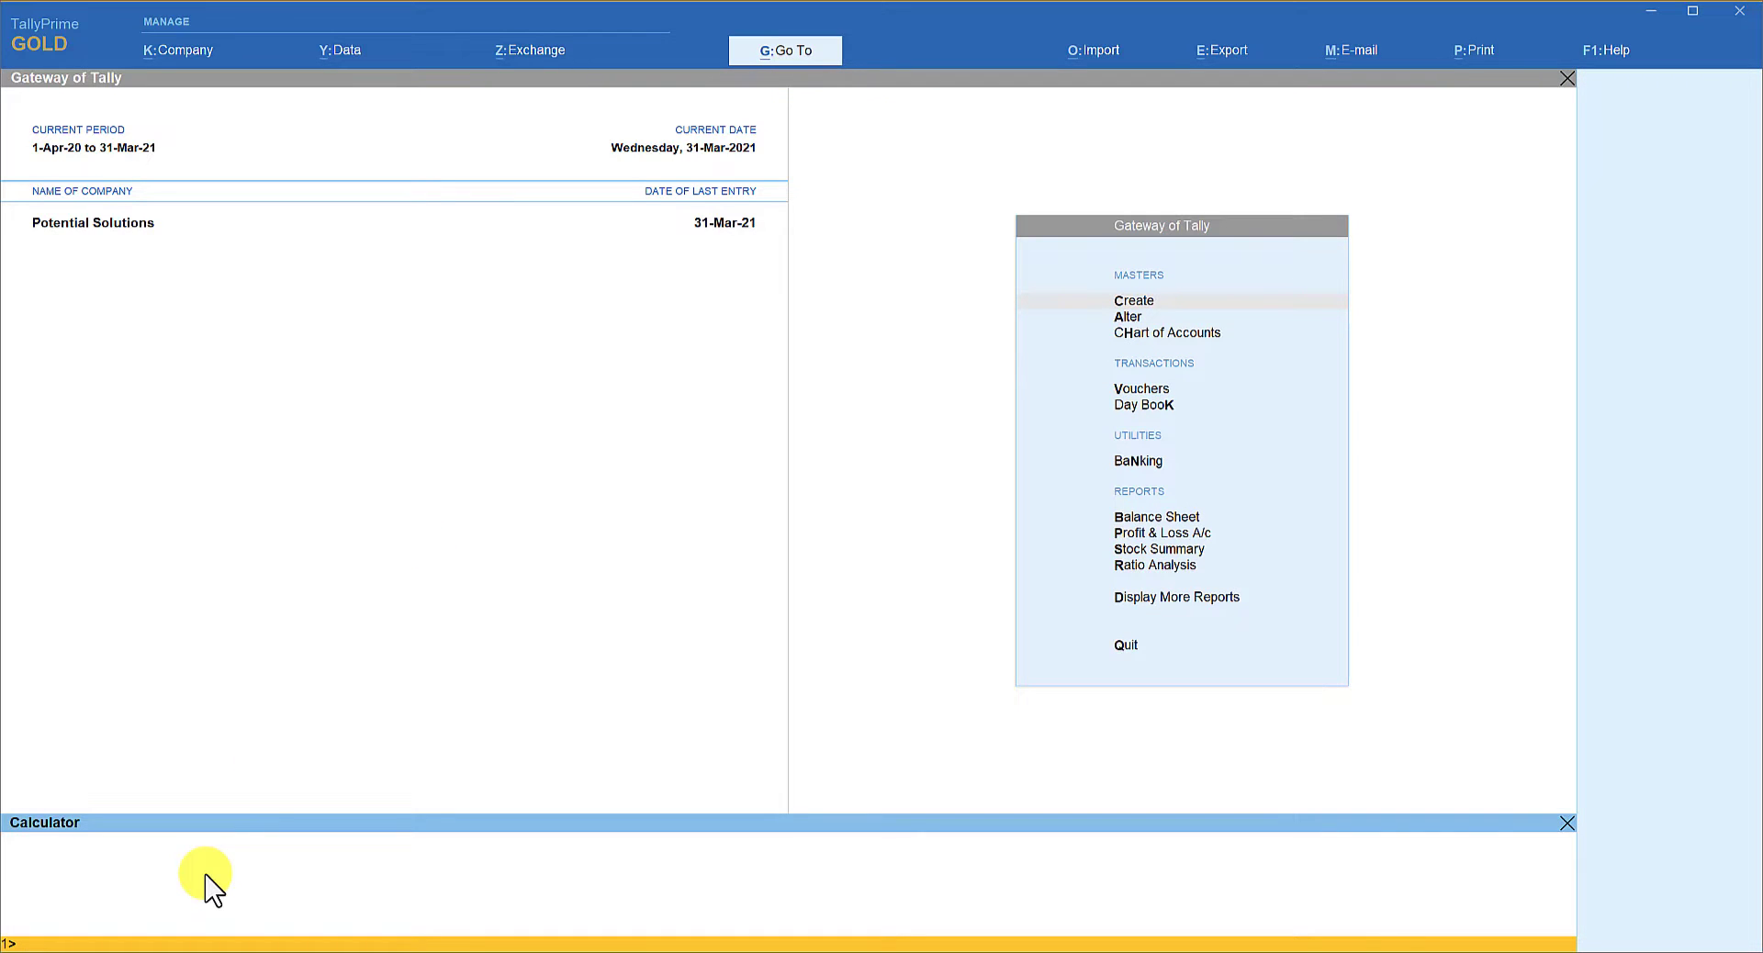
mouse_move(162, 852)
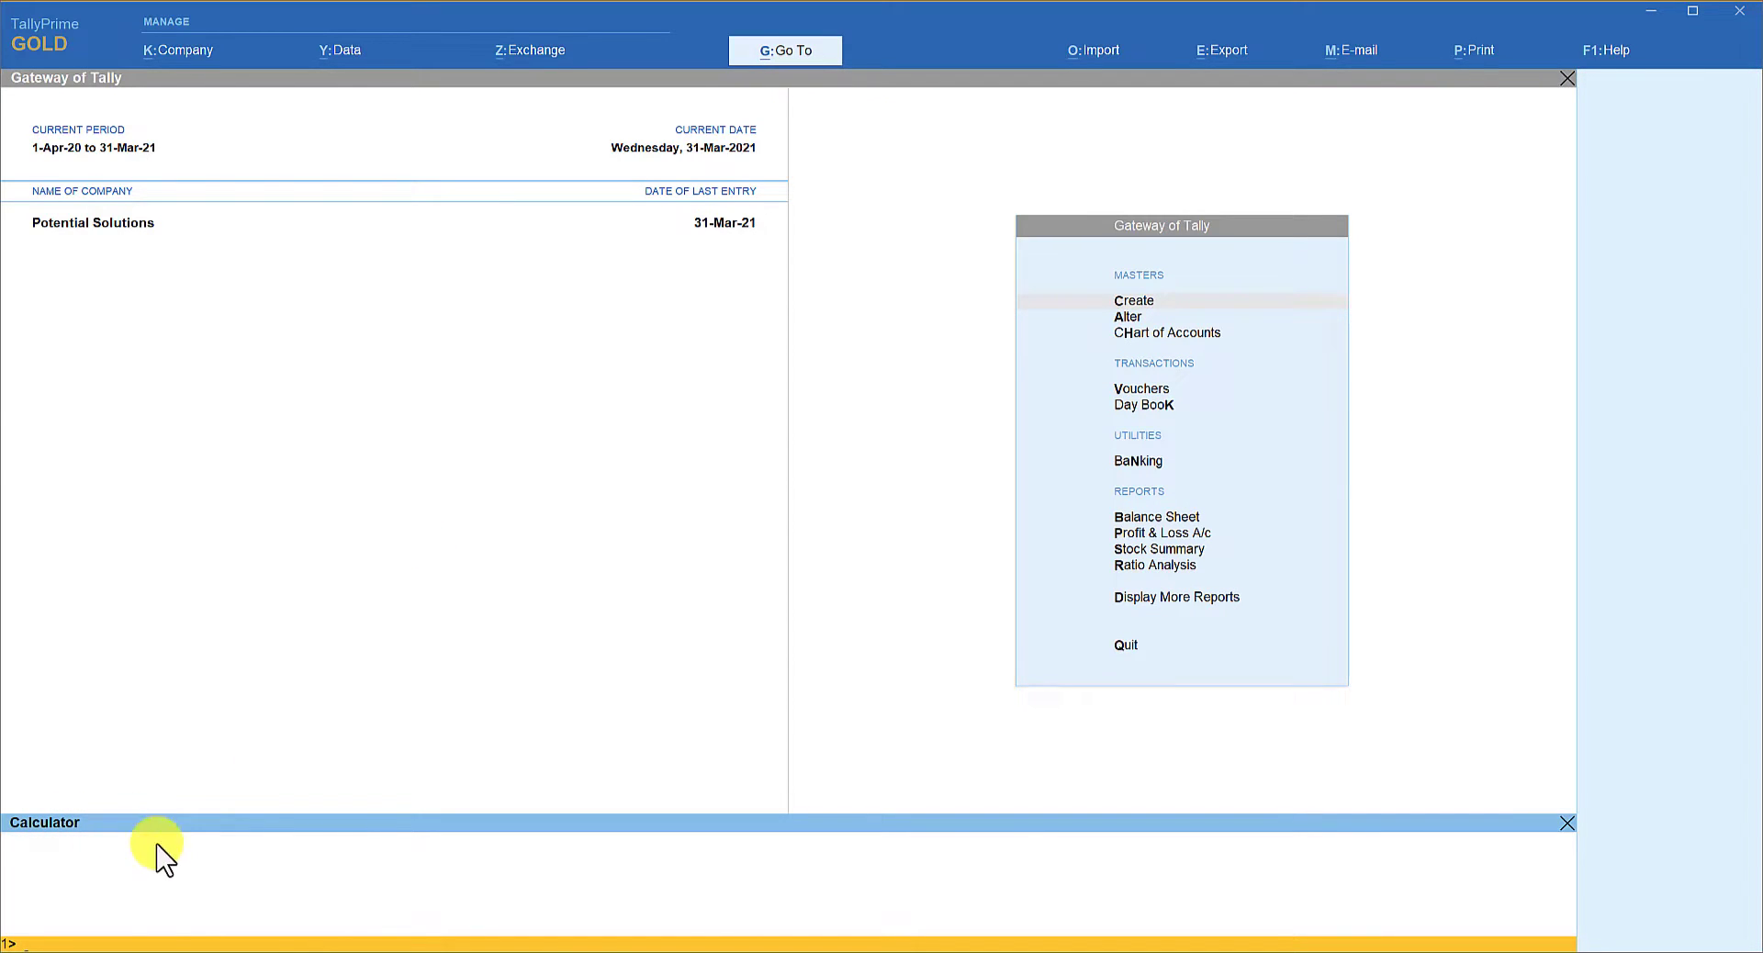
mouse_move(94, 933)
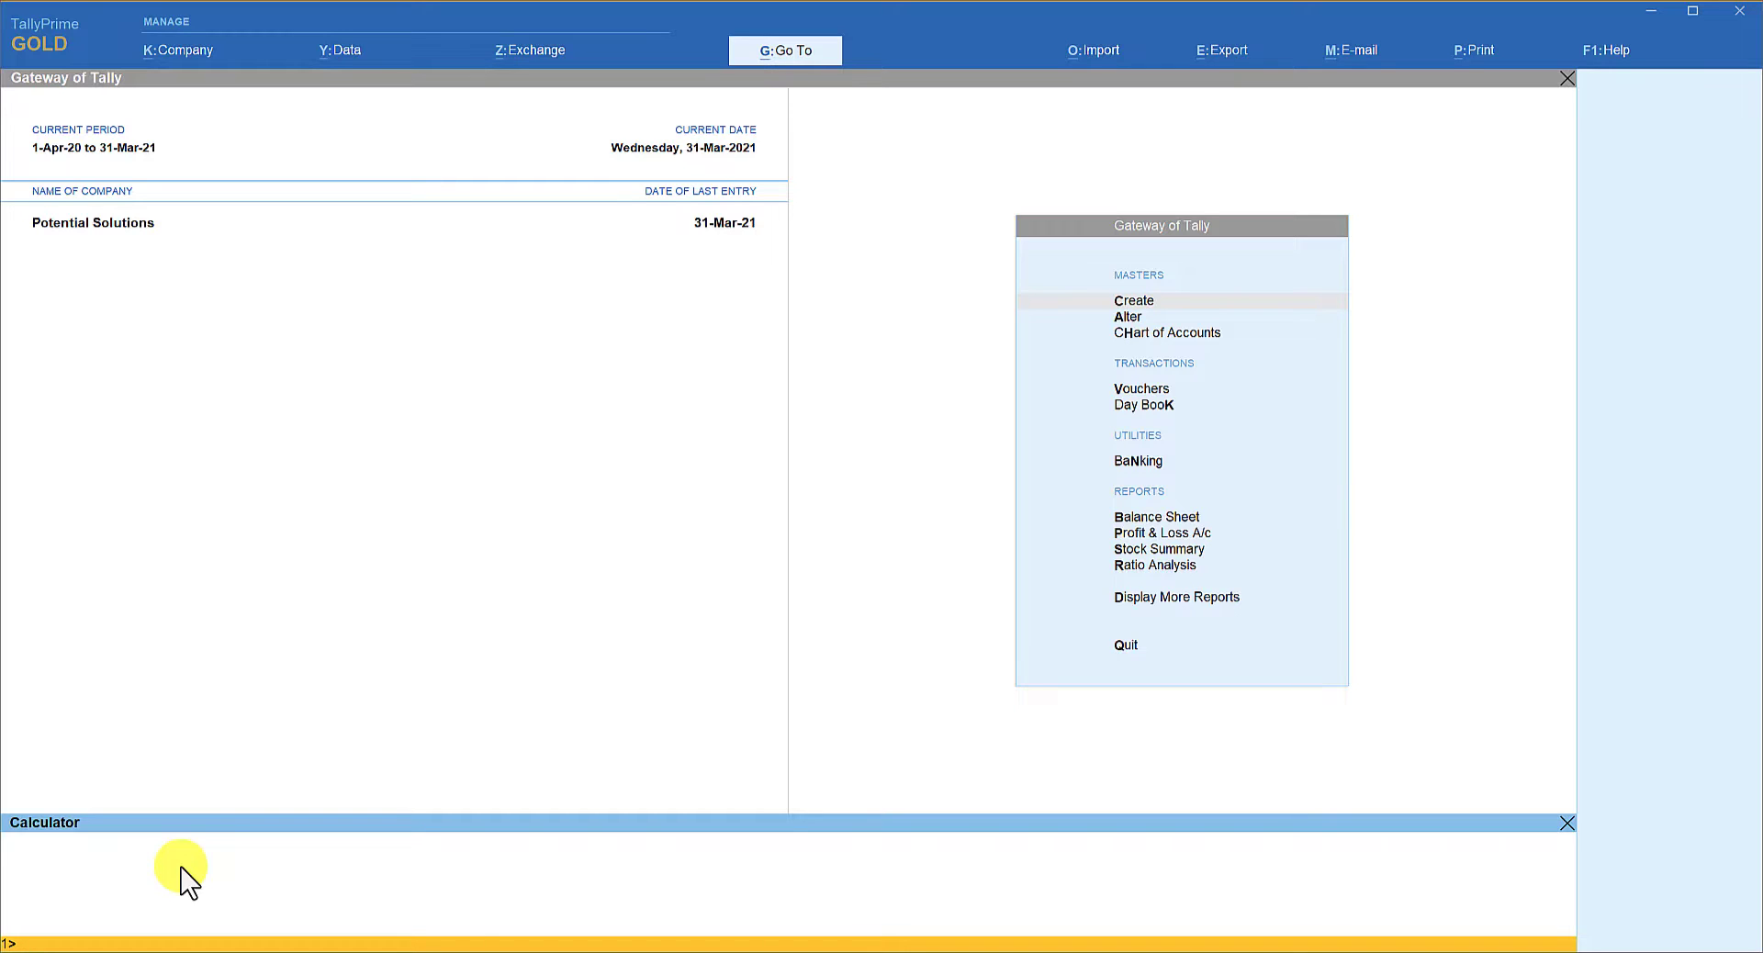
mouse_move(500, 680)
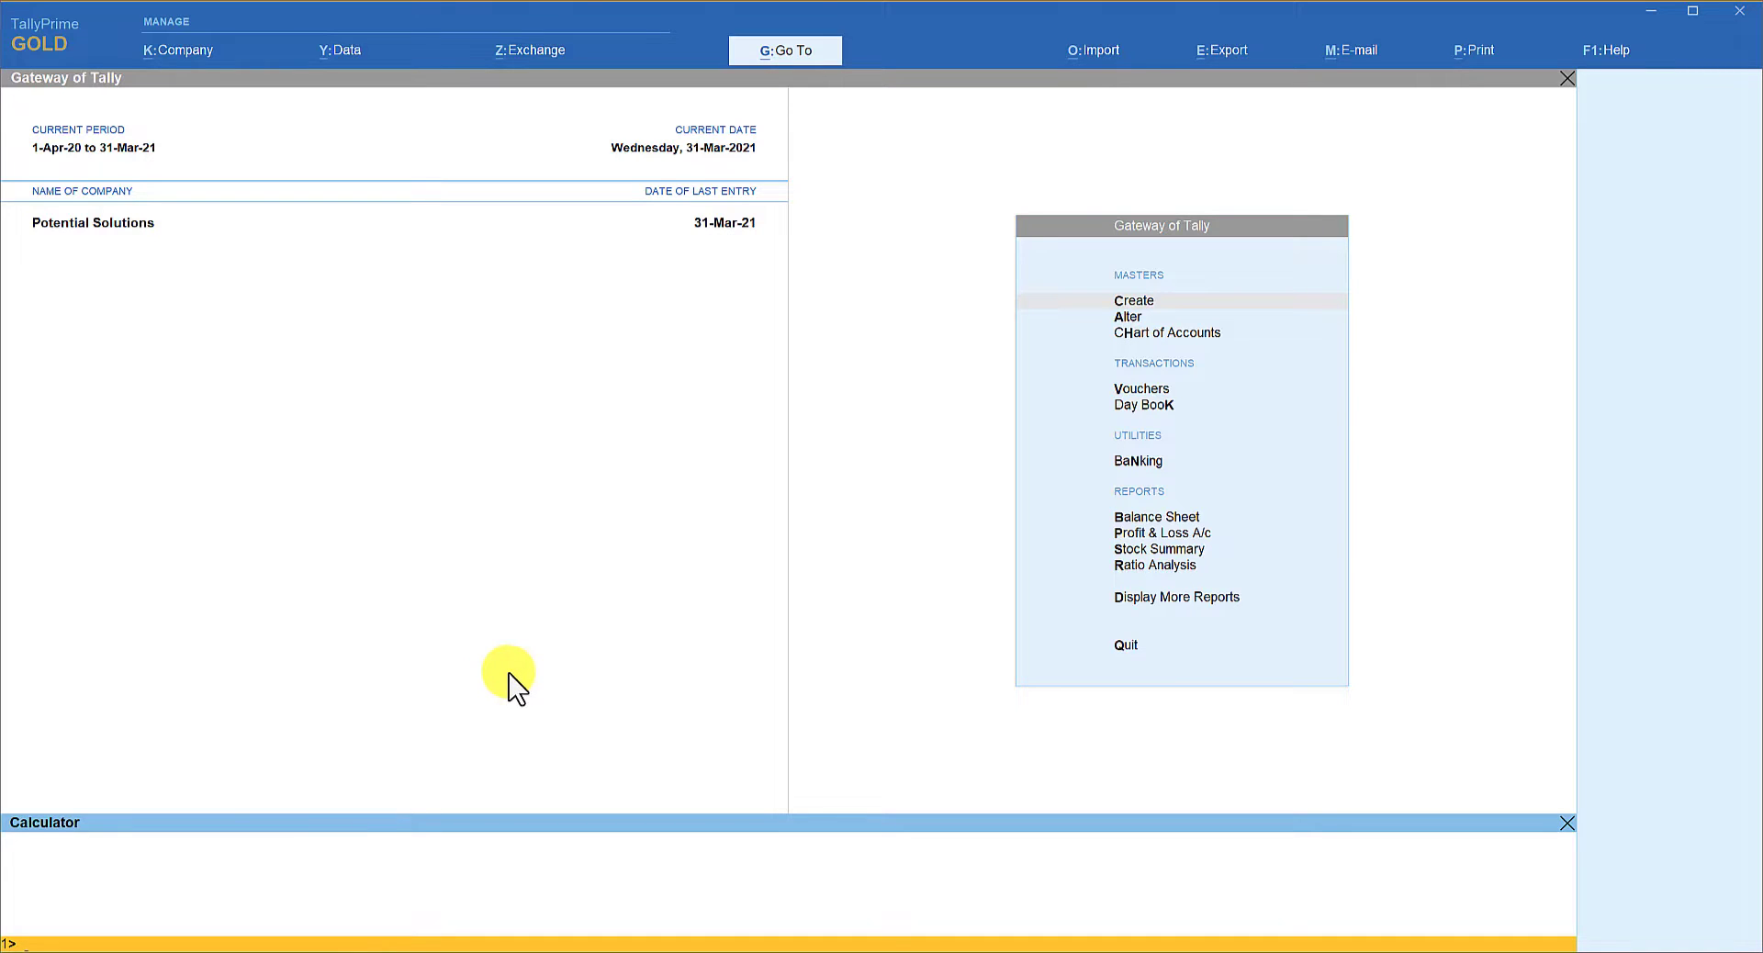
mouse_move(520, 676)
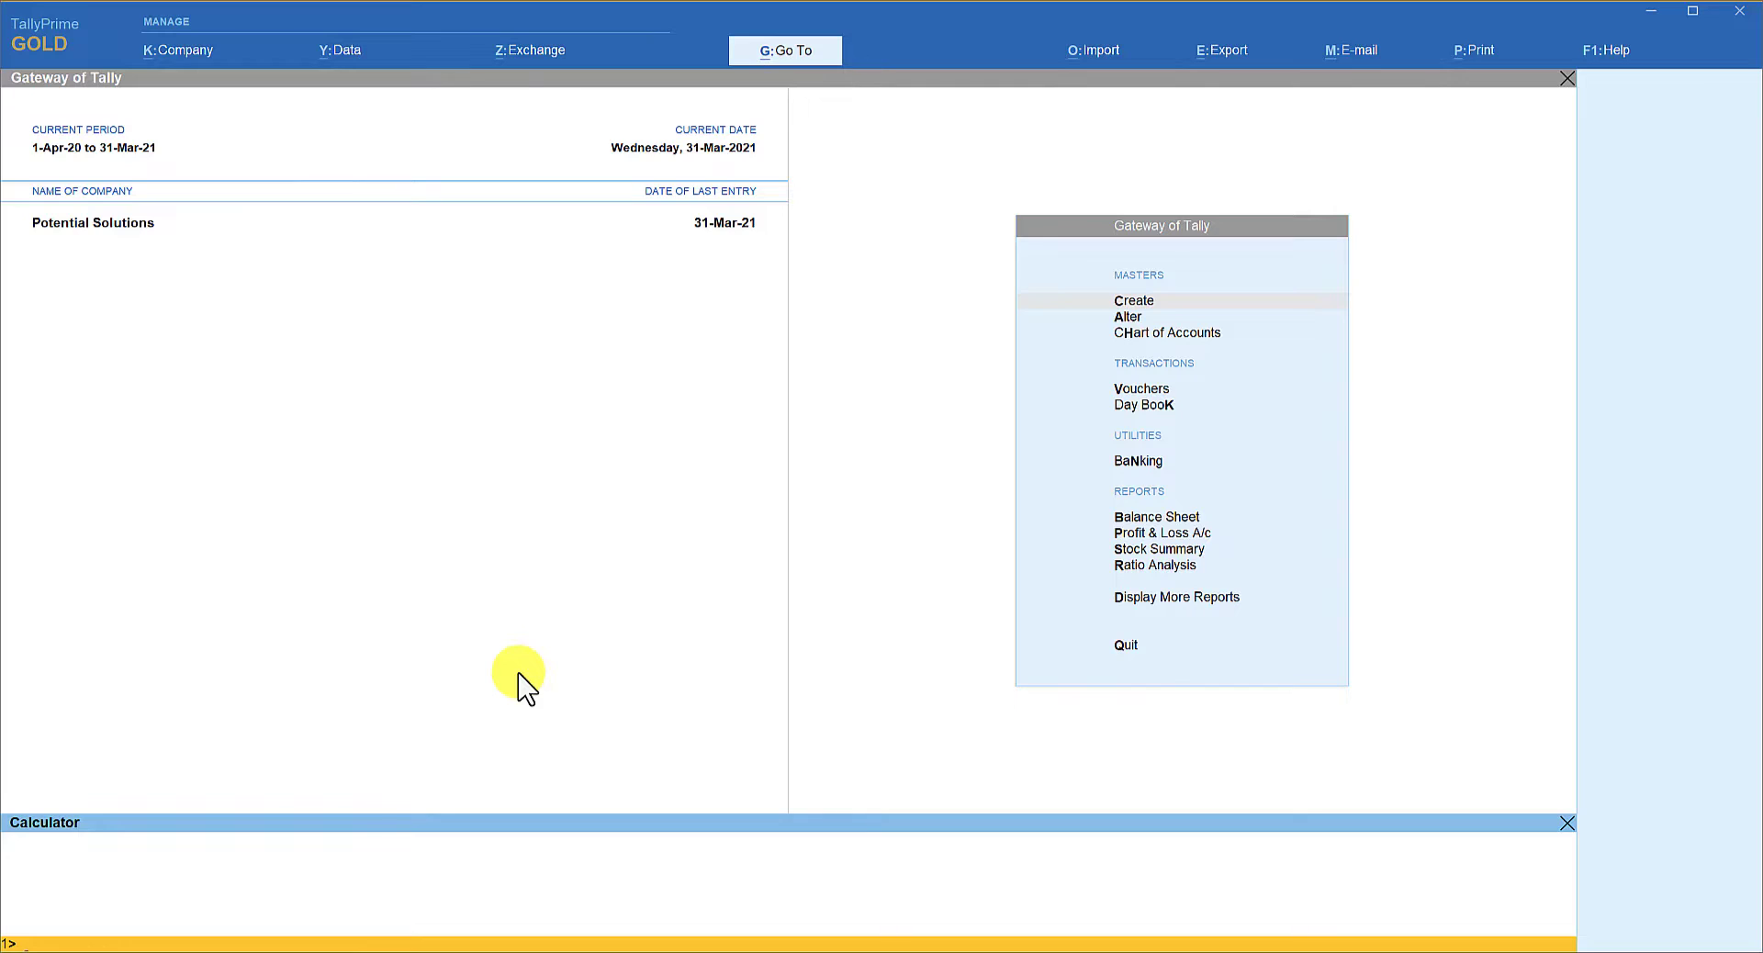
mouse_move(540, 679)
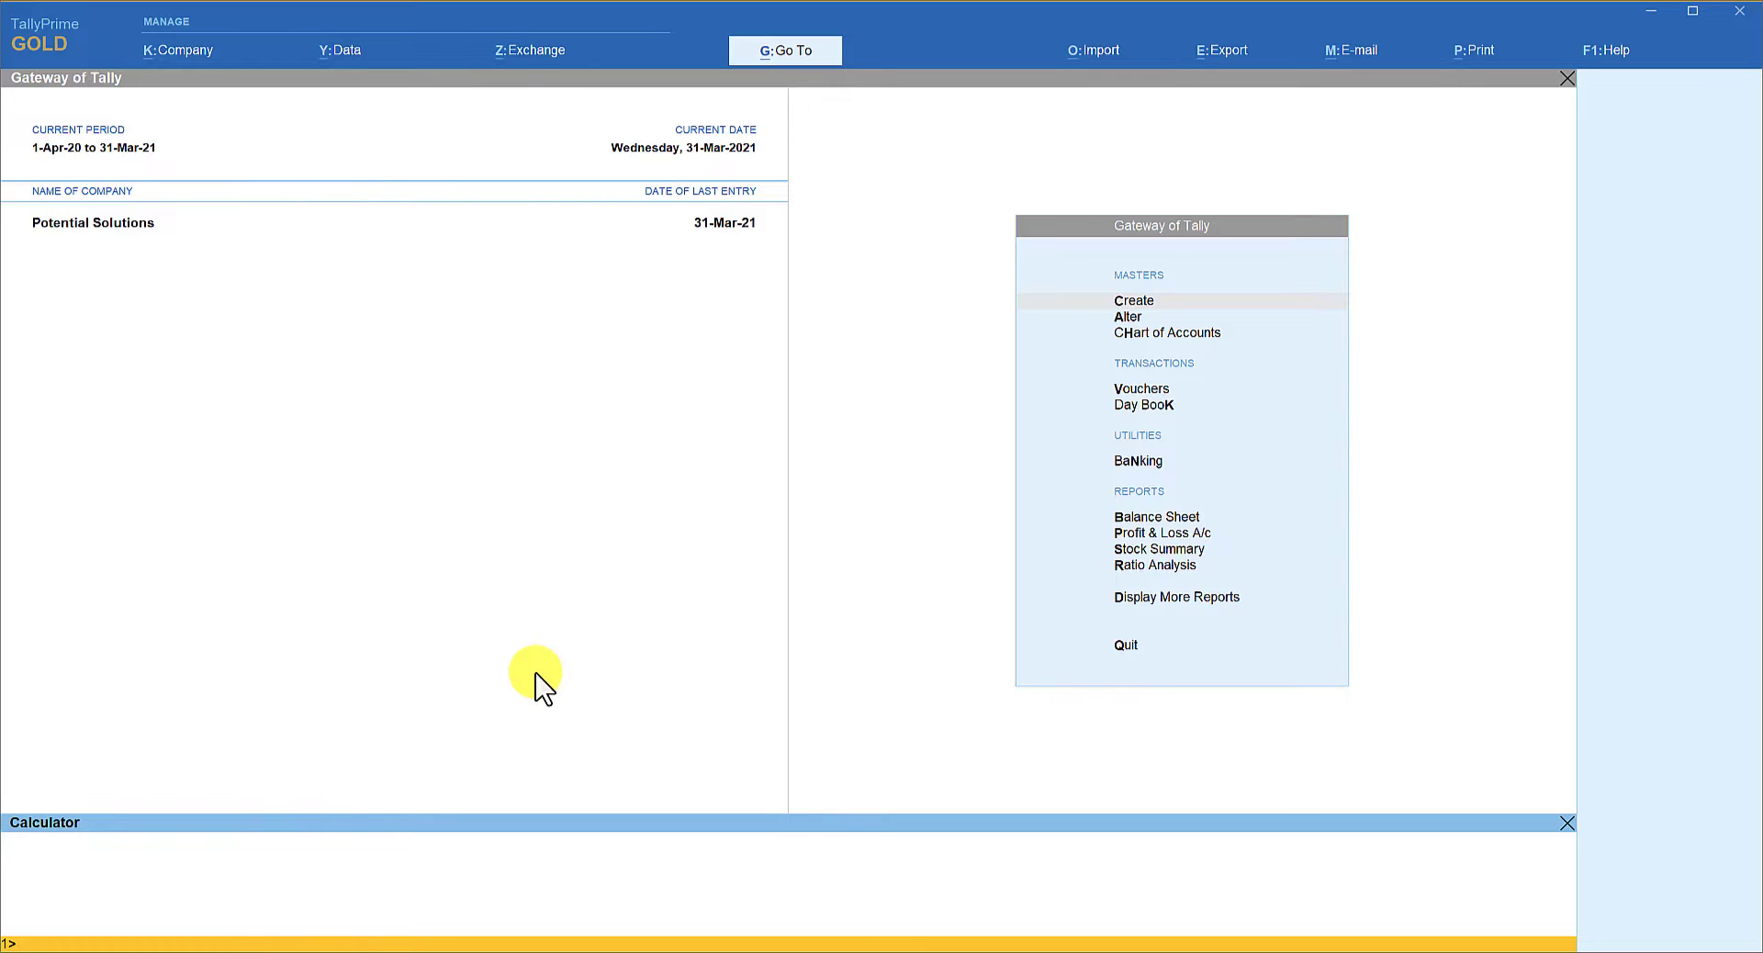
mouse_move(520, 674)
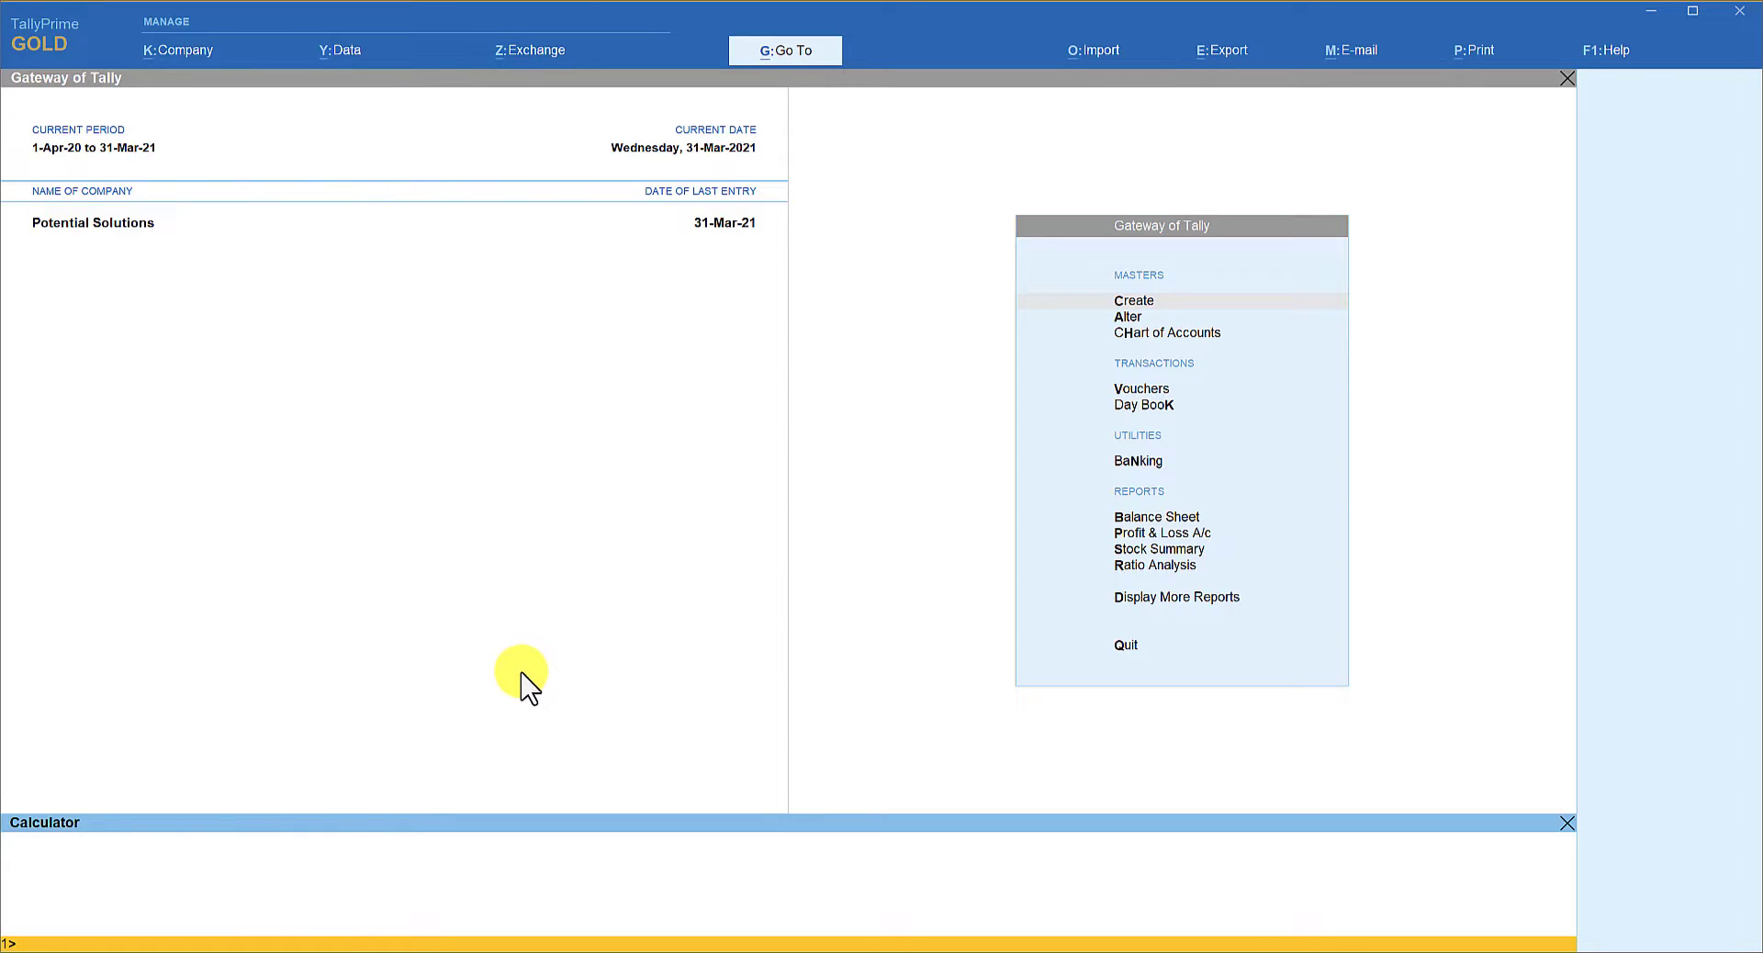
mouse_move(402, 837)
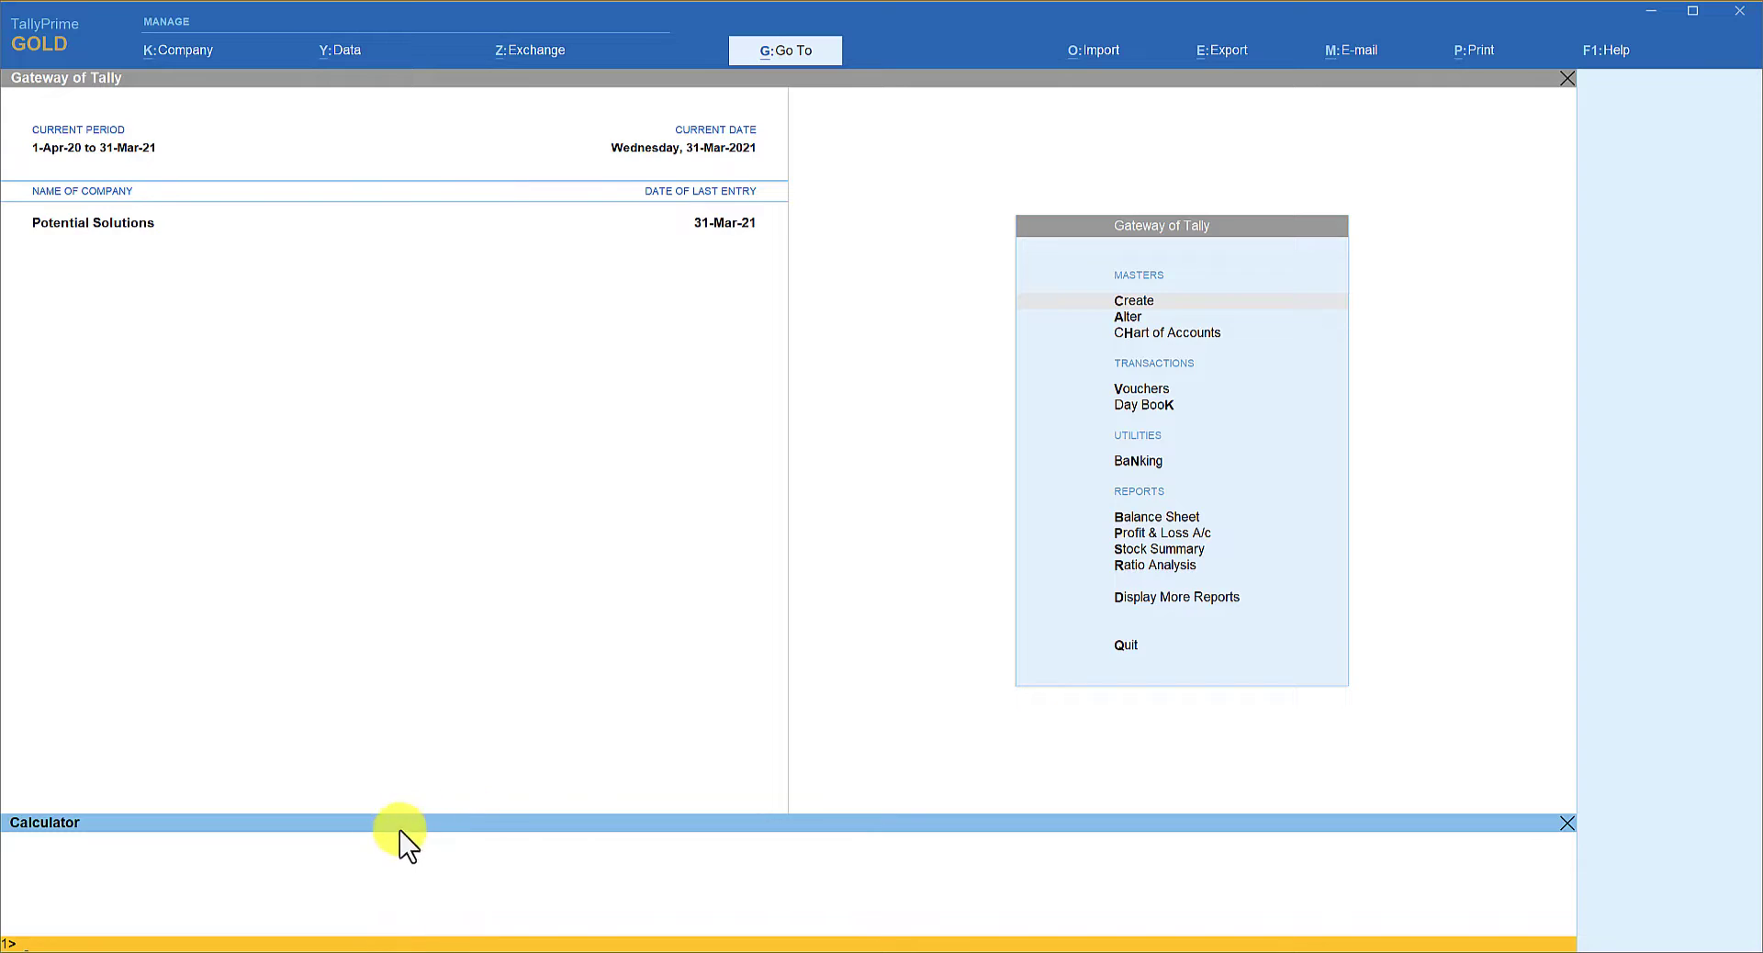
mouse_move(219, 838)
text(cash balance)
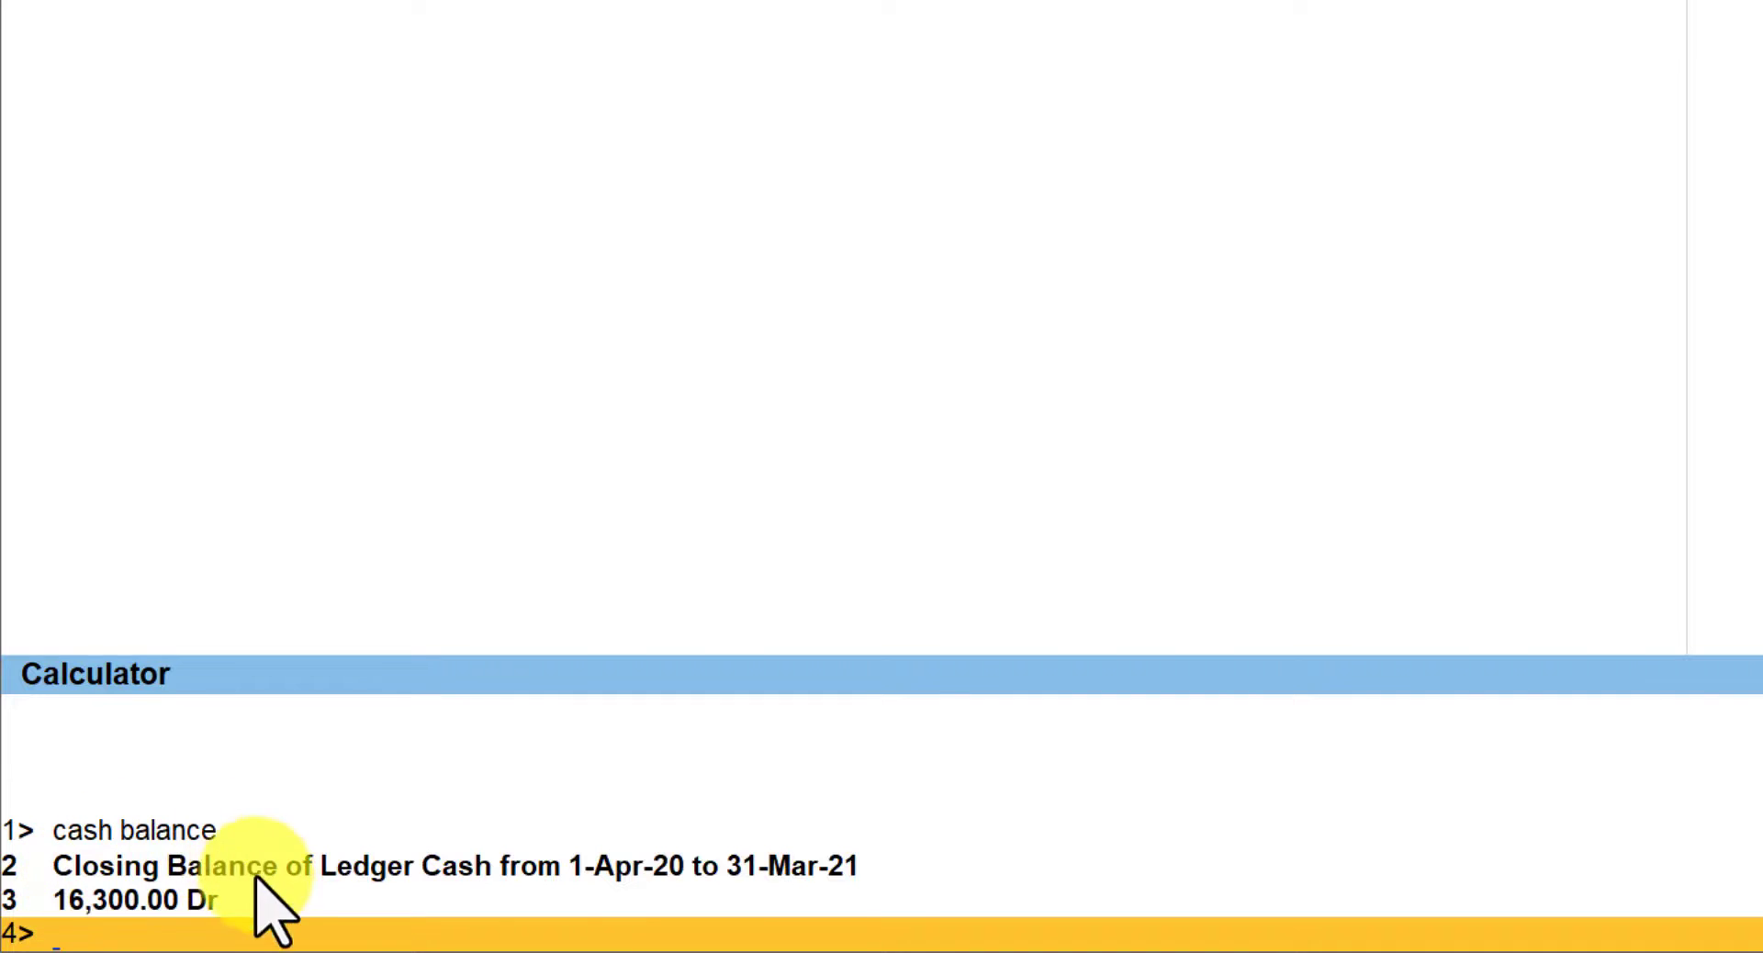
mouse_move(158, 921)
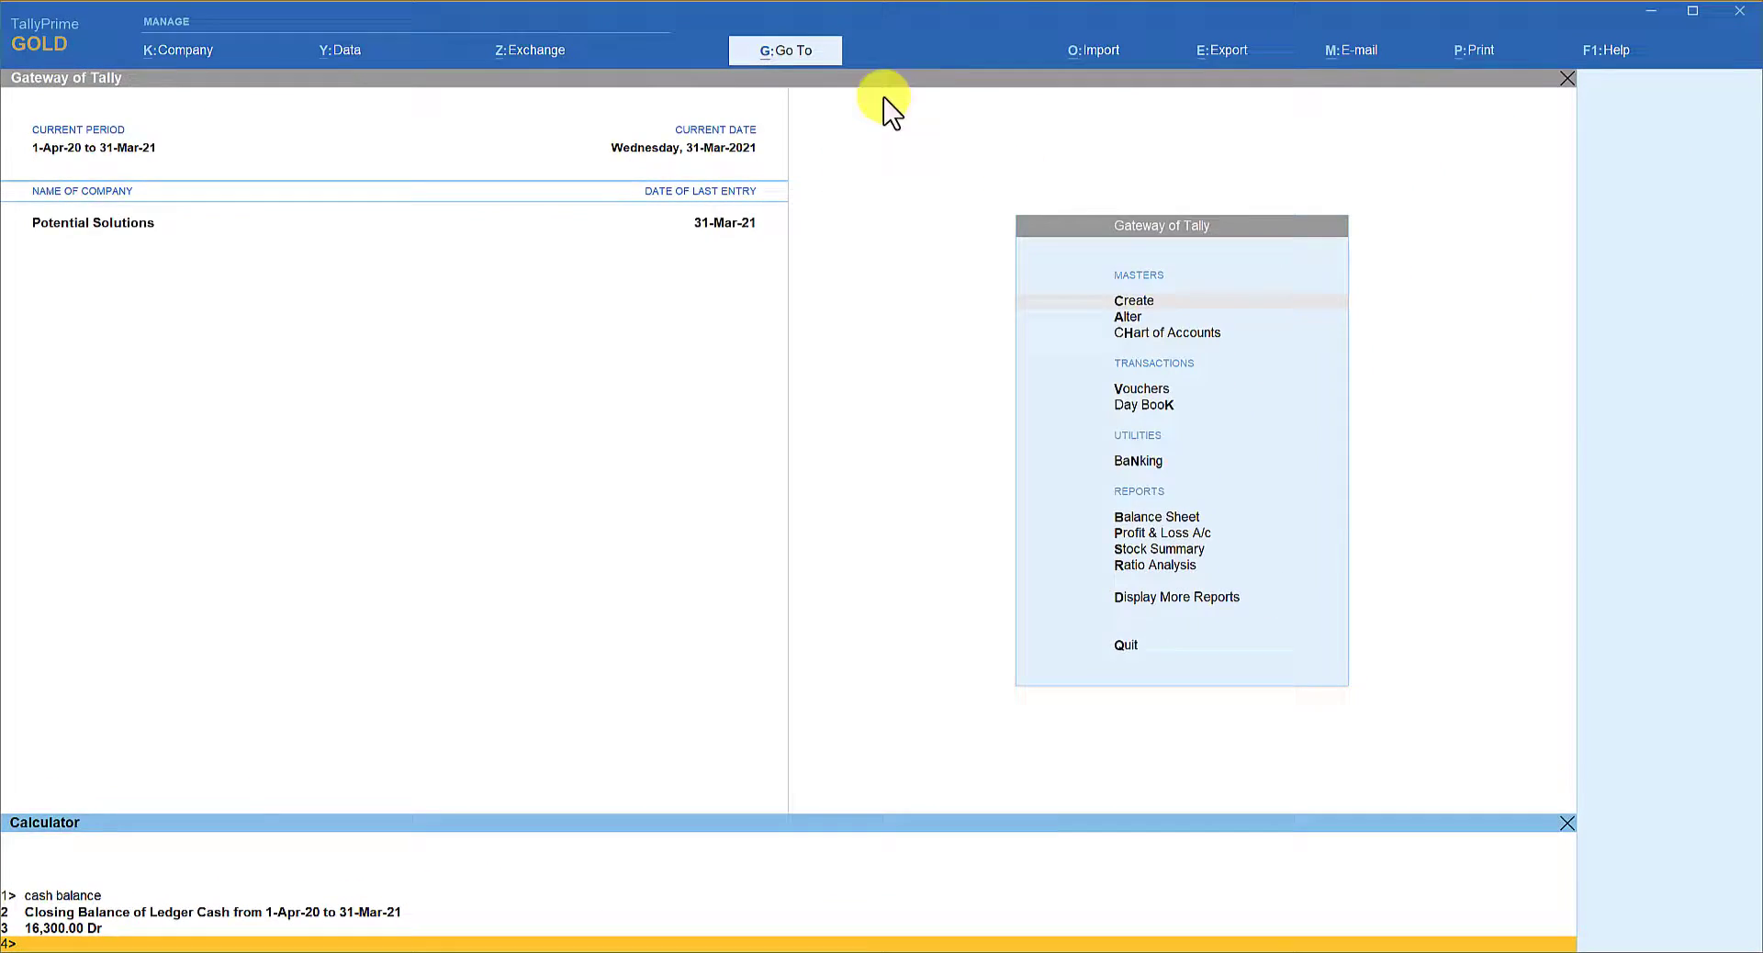
Verify Cash-in-Hand of 16,300.00 in the Cash/Bank Summary report via Go To.
click(784, 49)
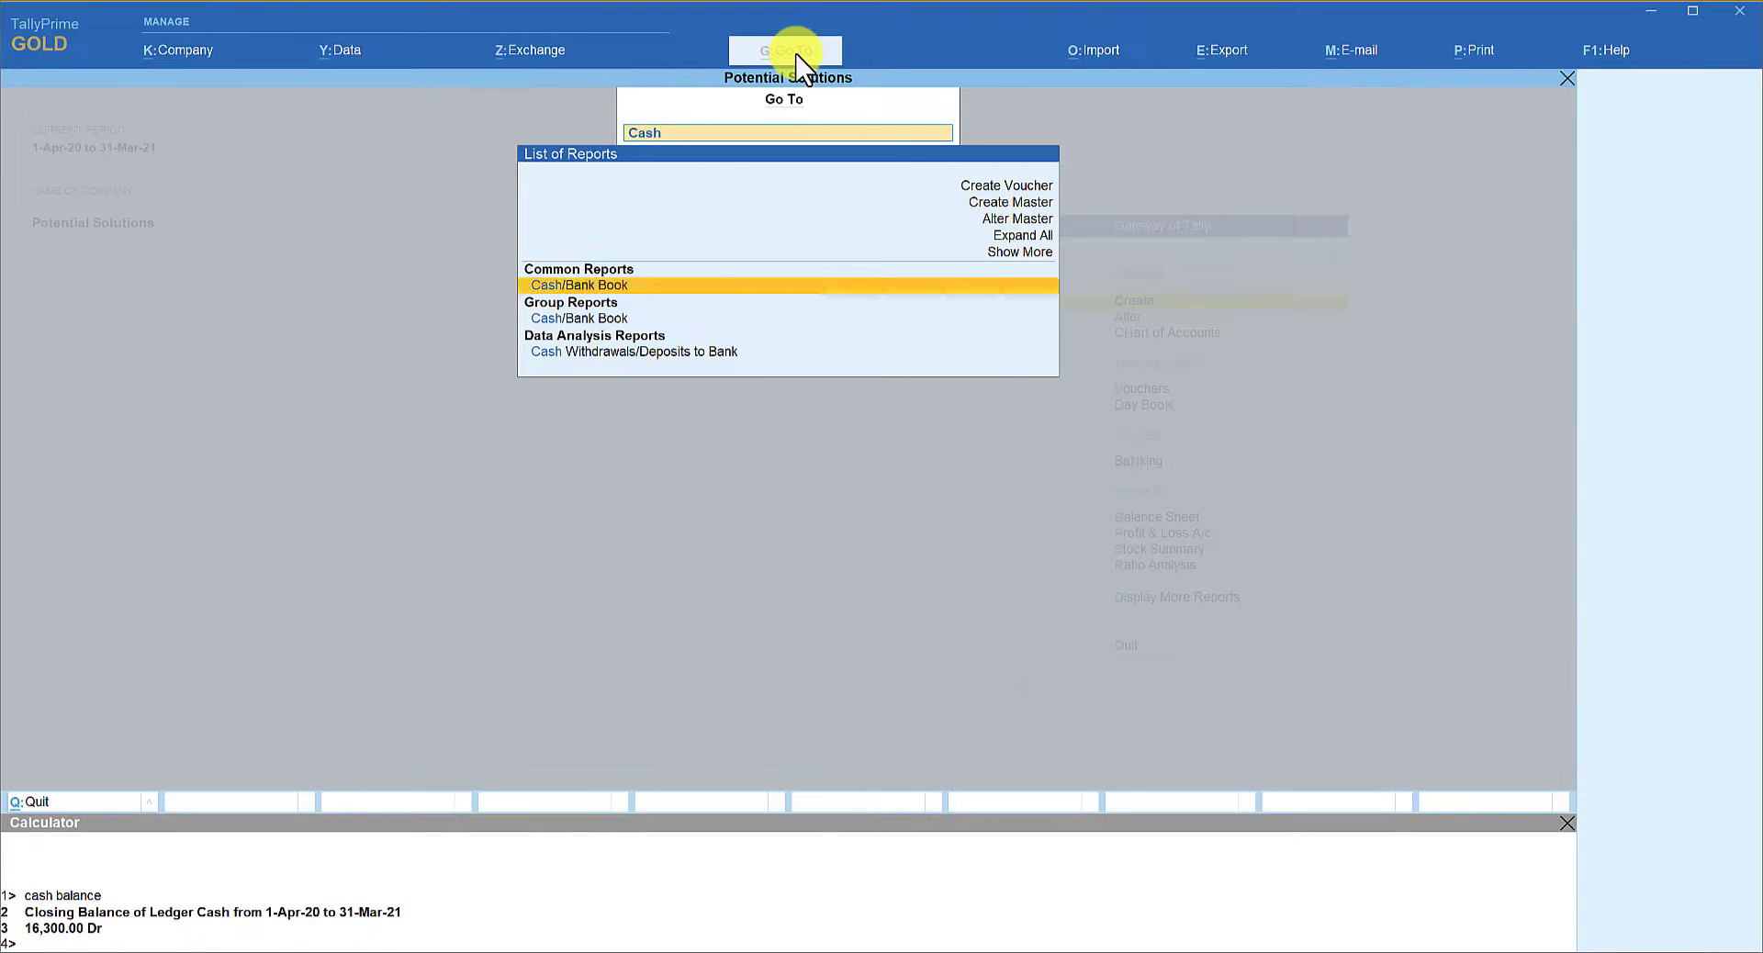
click(580, 285)
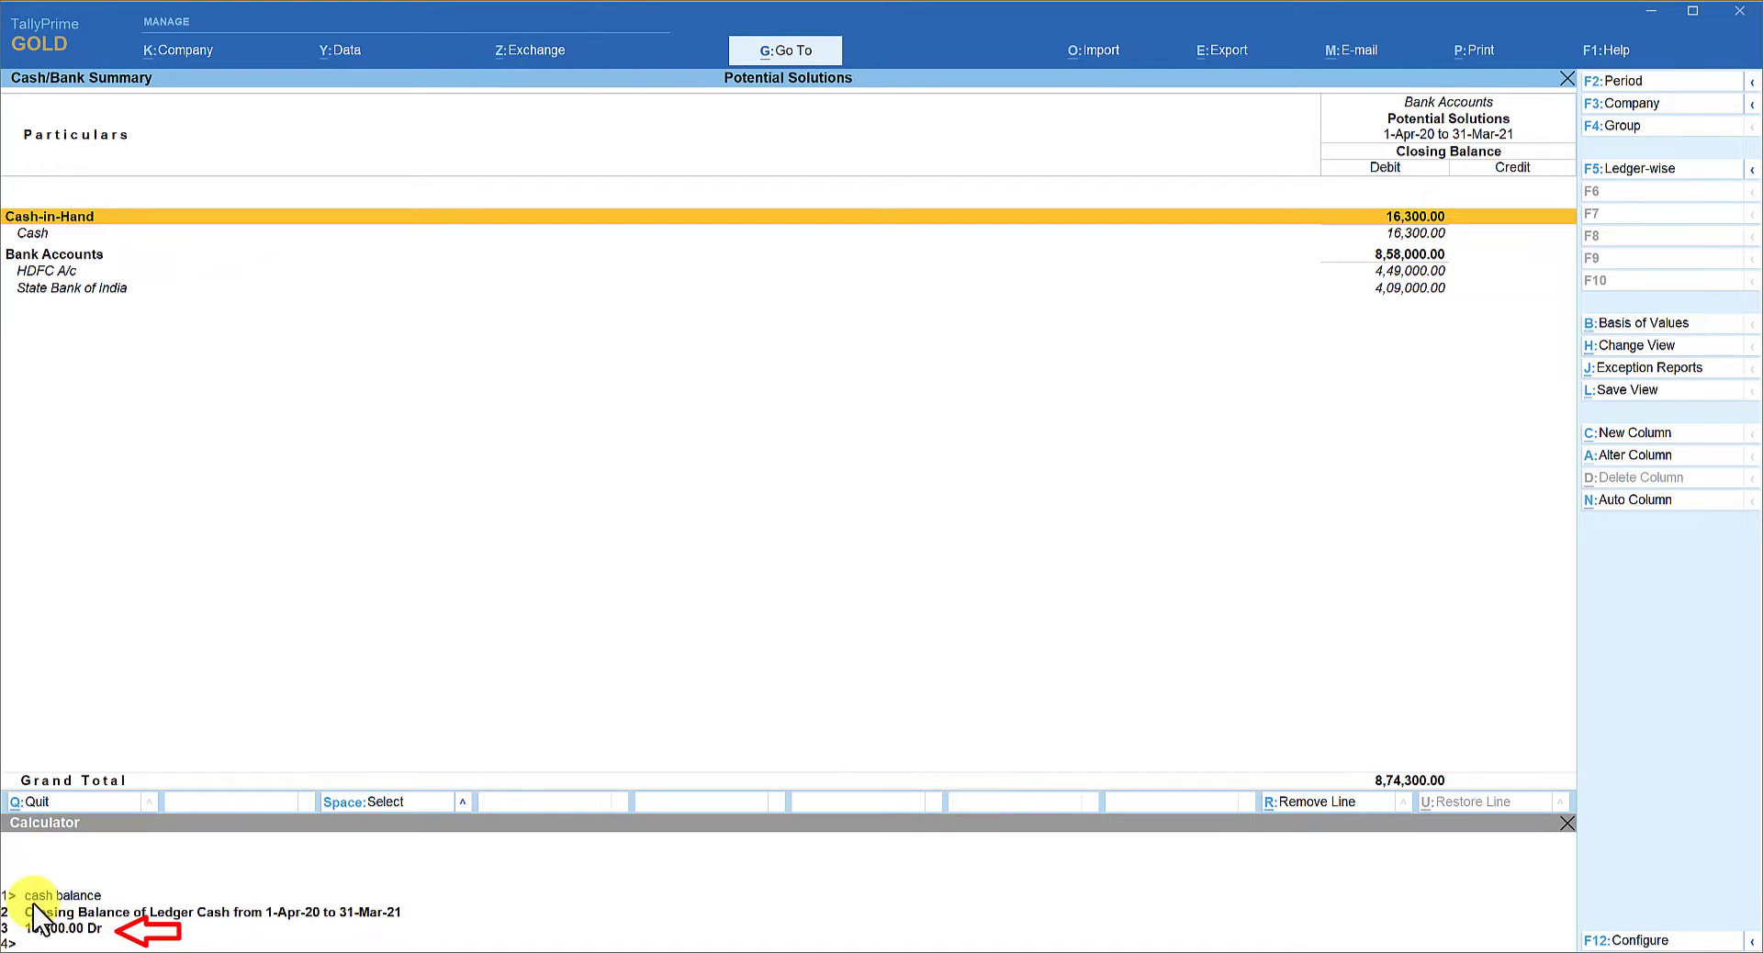
mouse_move(196, 876)
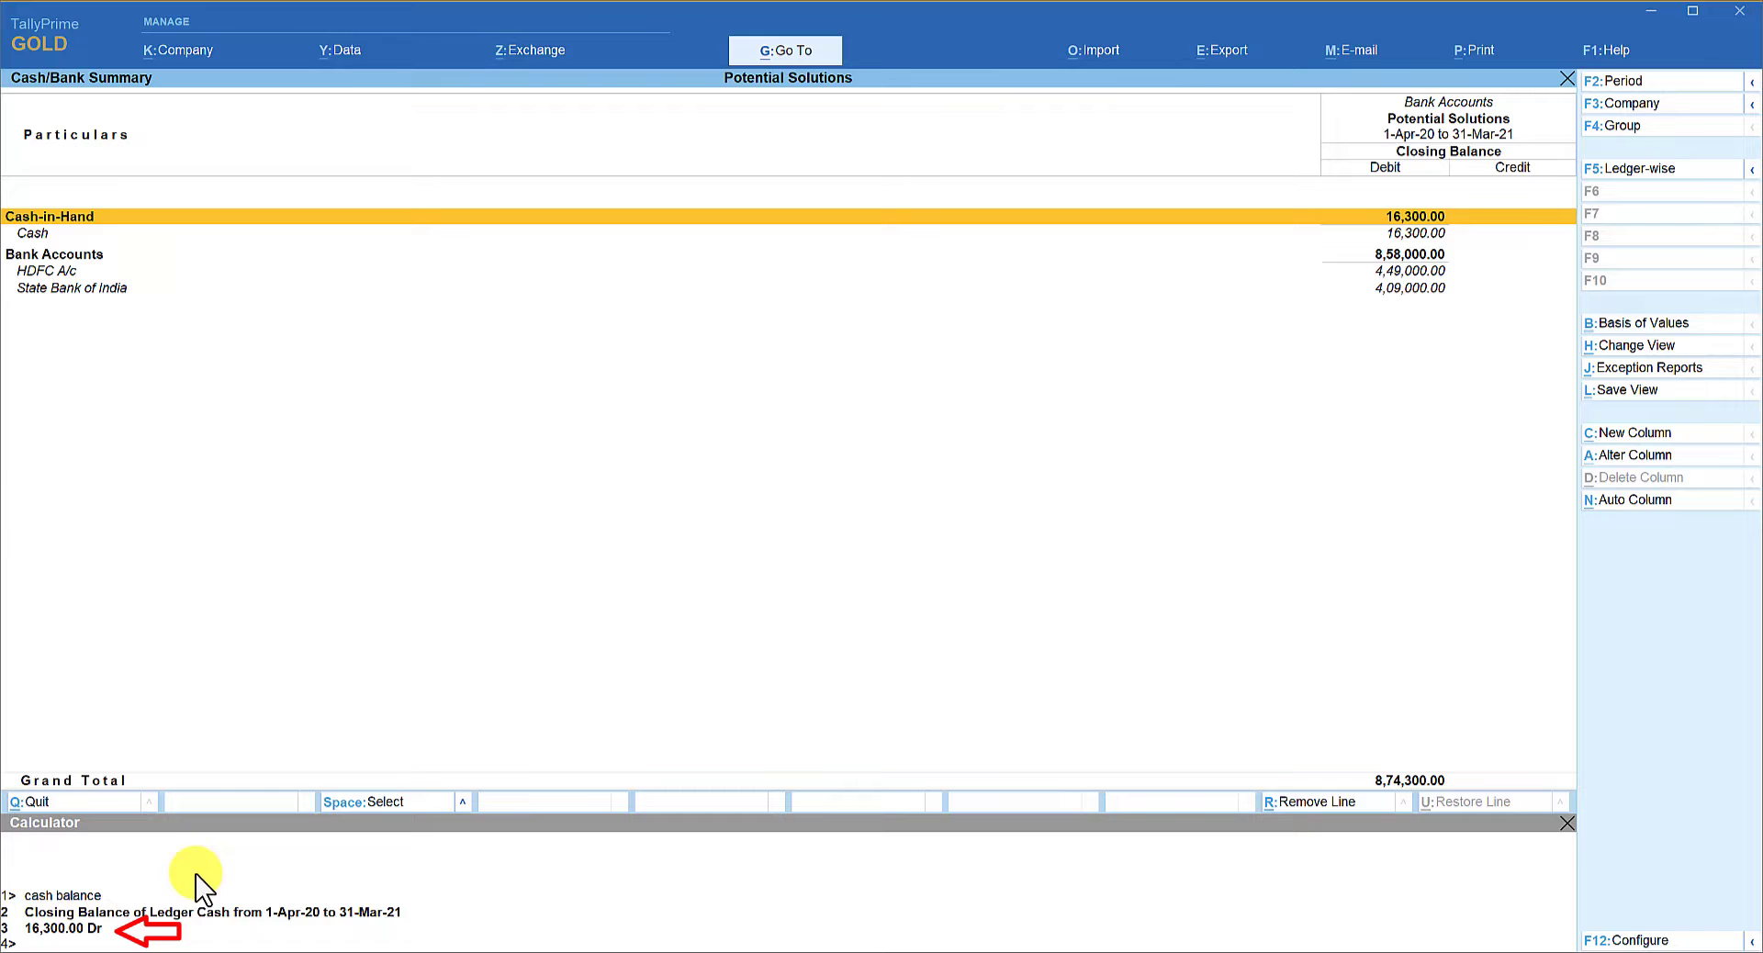
mouse_move(900, 475)
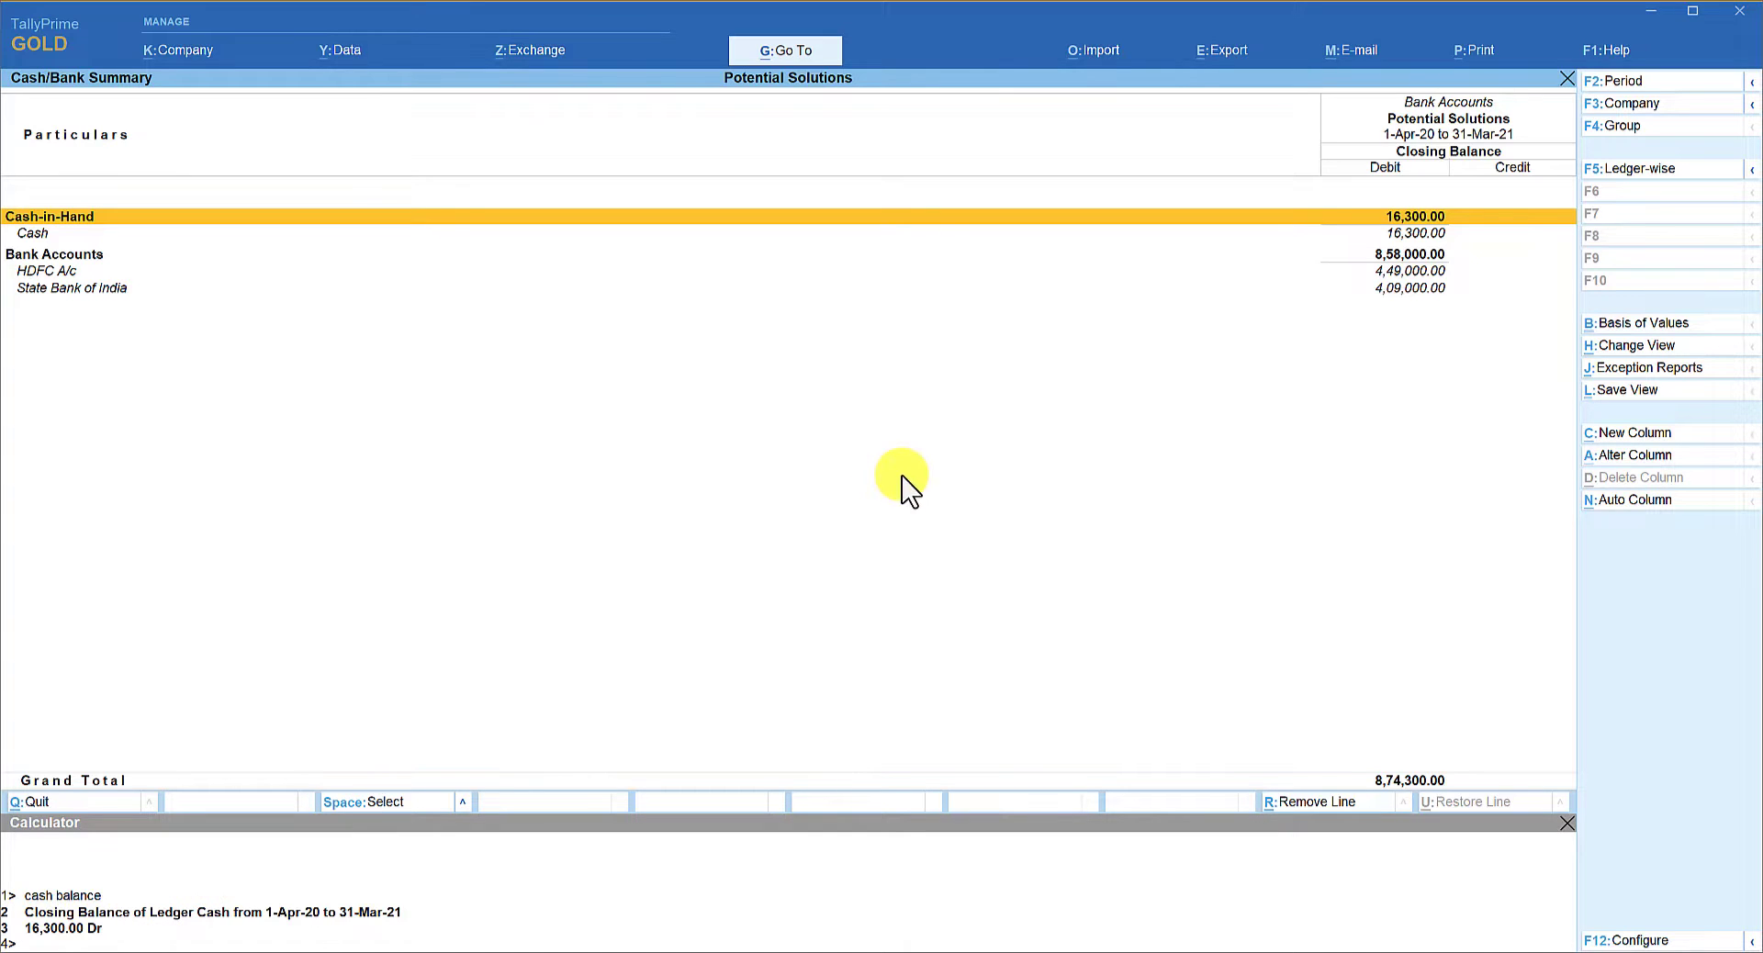
mouse_move(356, 566)
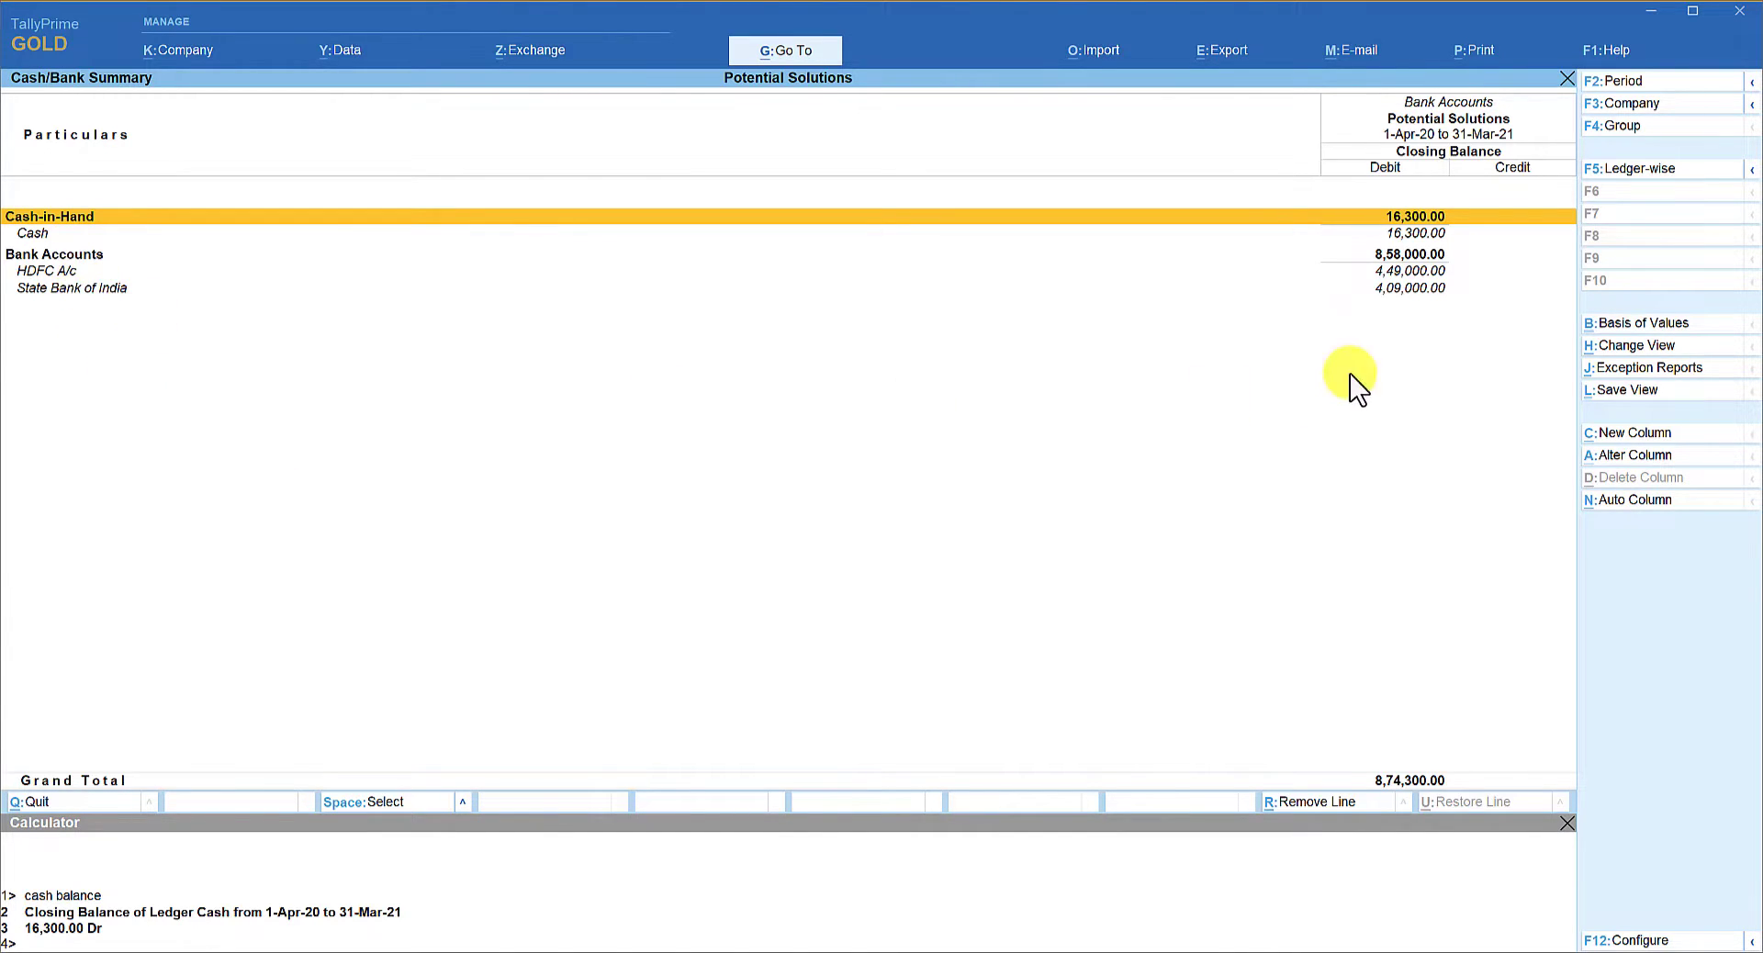
mouse_move(1034, 329)
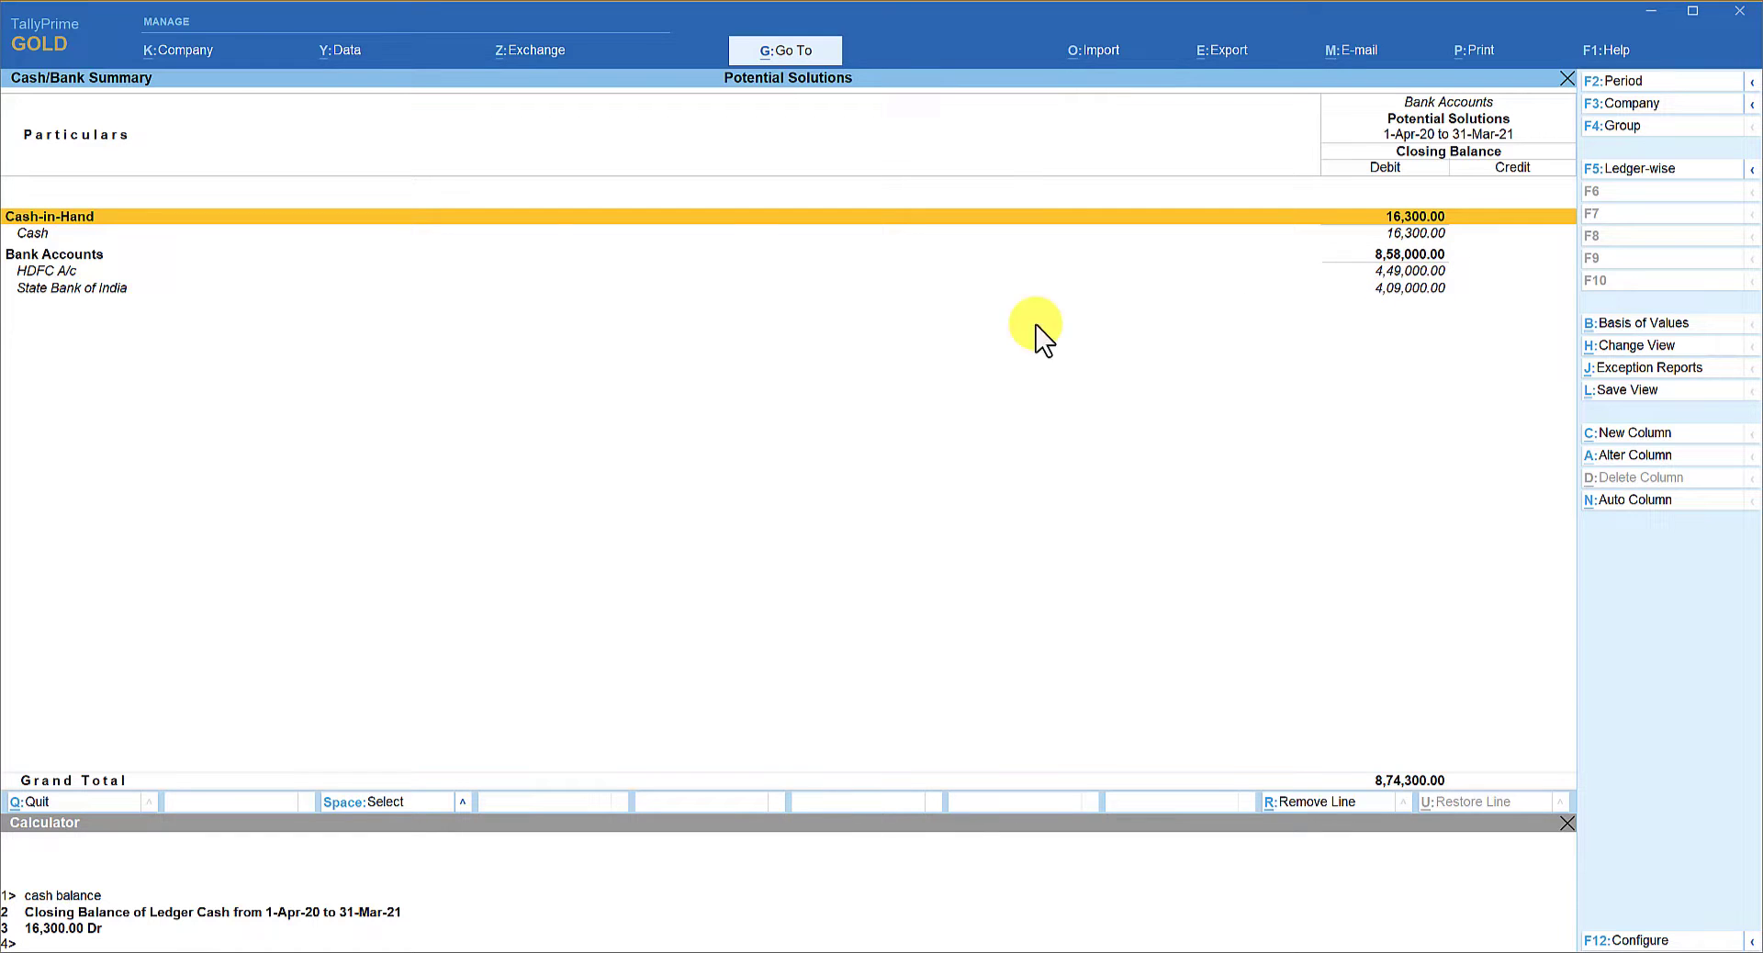
mouse_move(1368, 309)
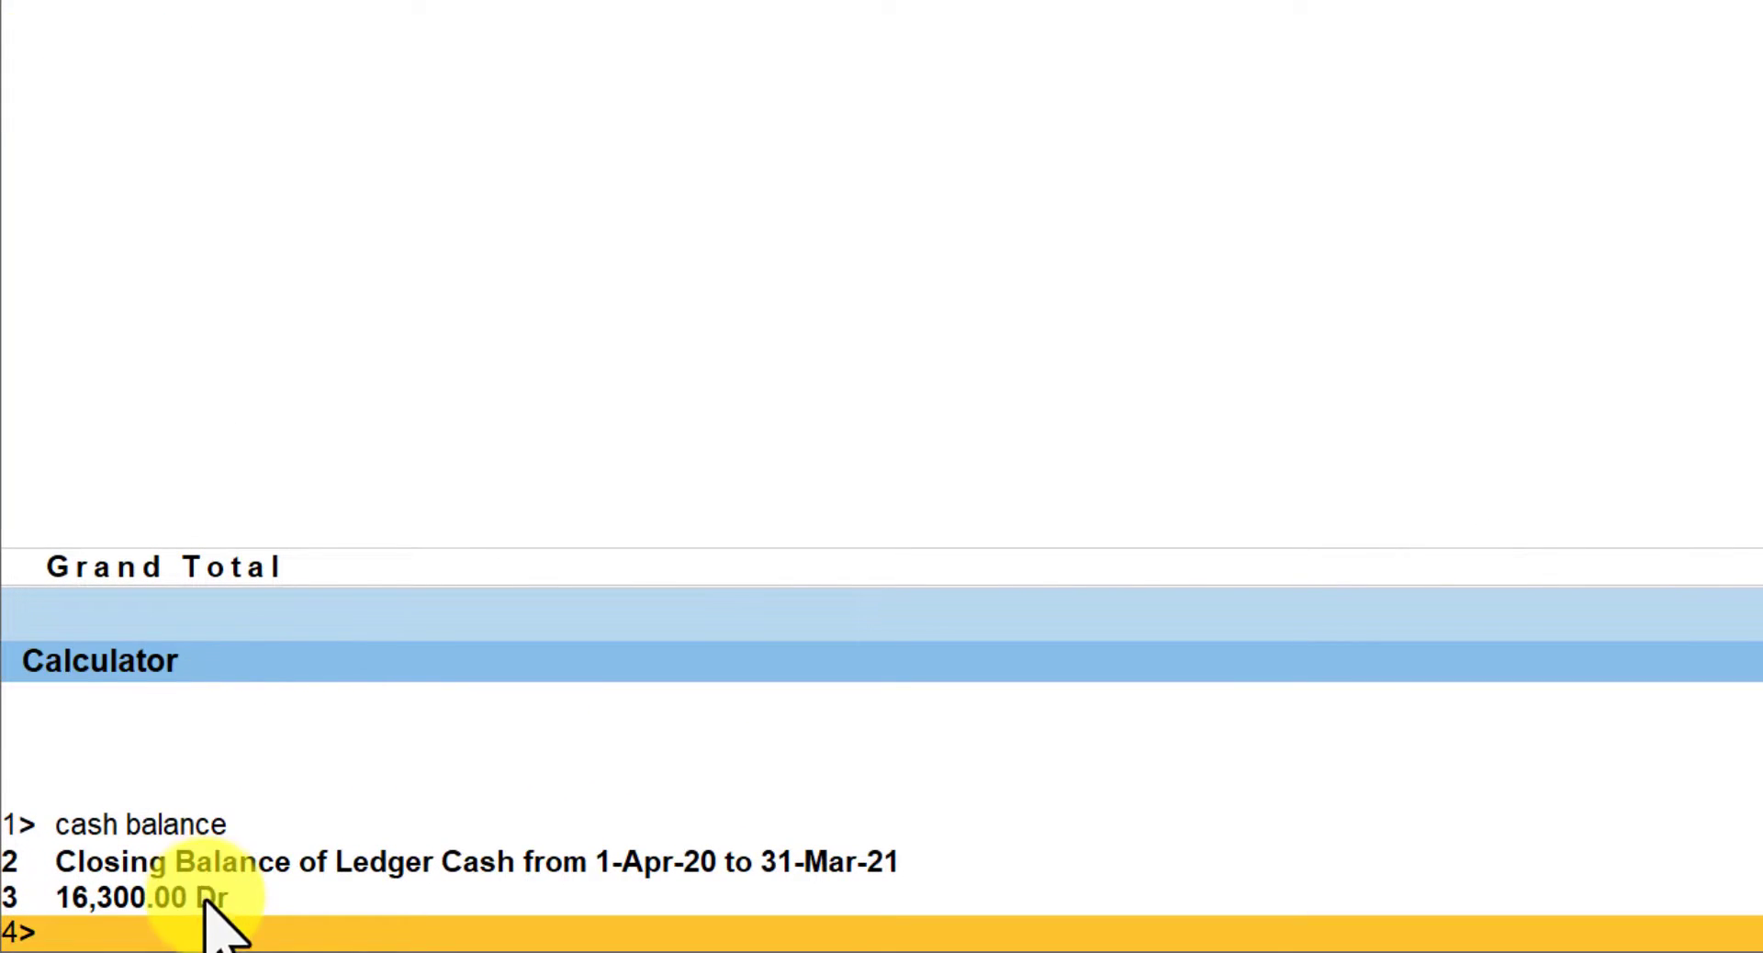
Query the calculator for HDFC bank (4,49,000.00 Dr) and State Bank of India (4,09,000.00 Dr) balances.
text(balance of)
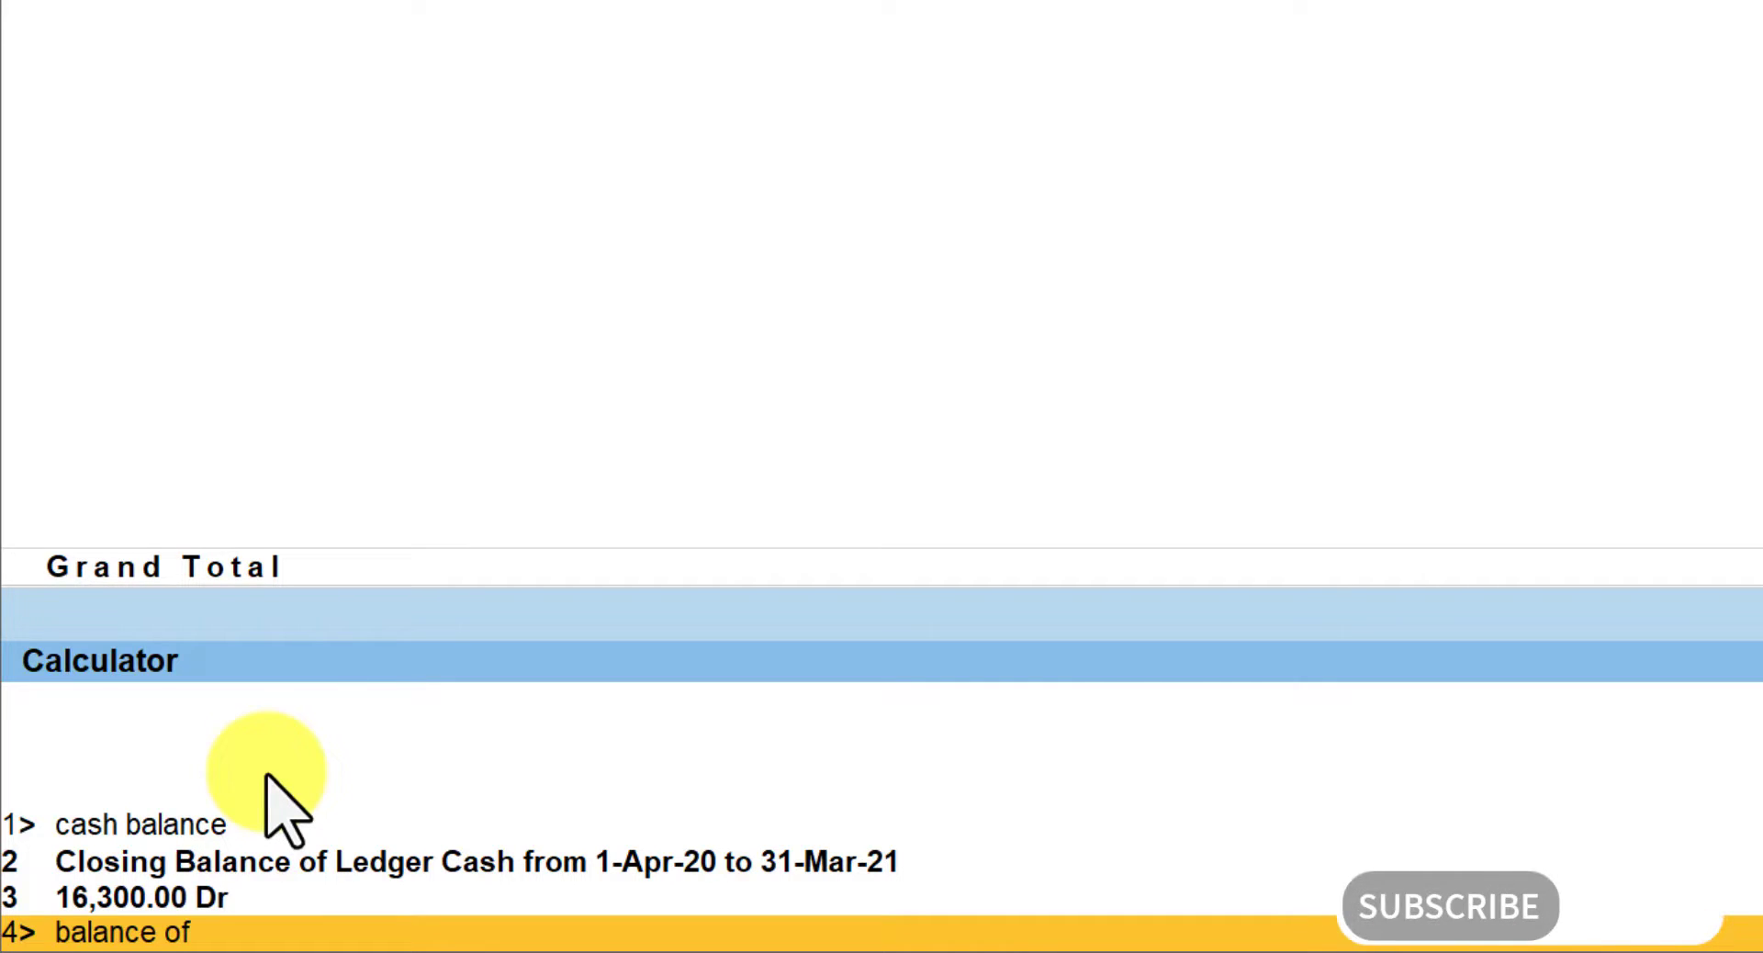
text(hdfc bank)
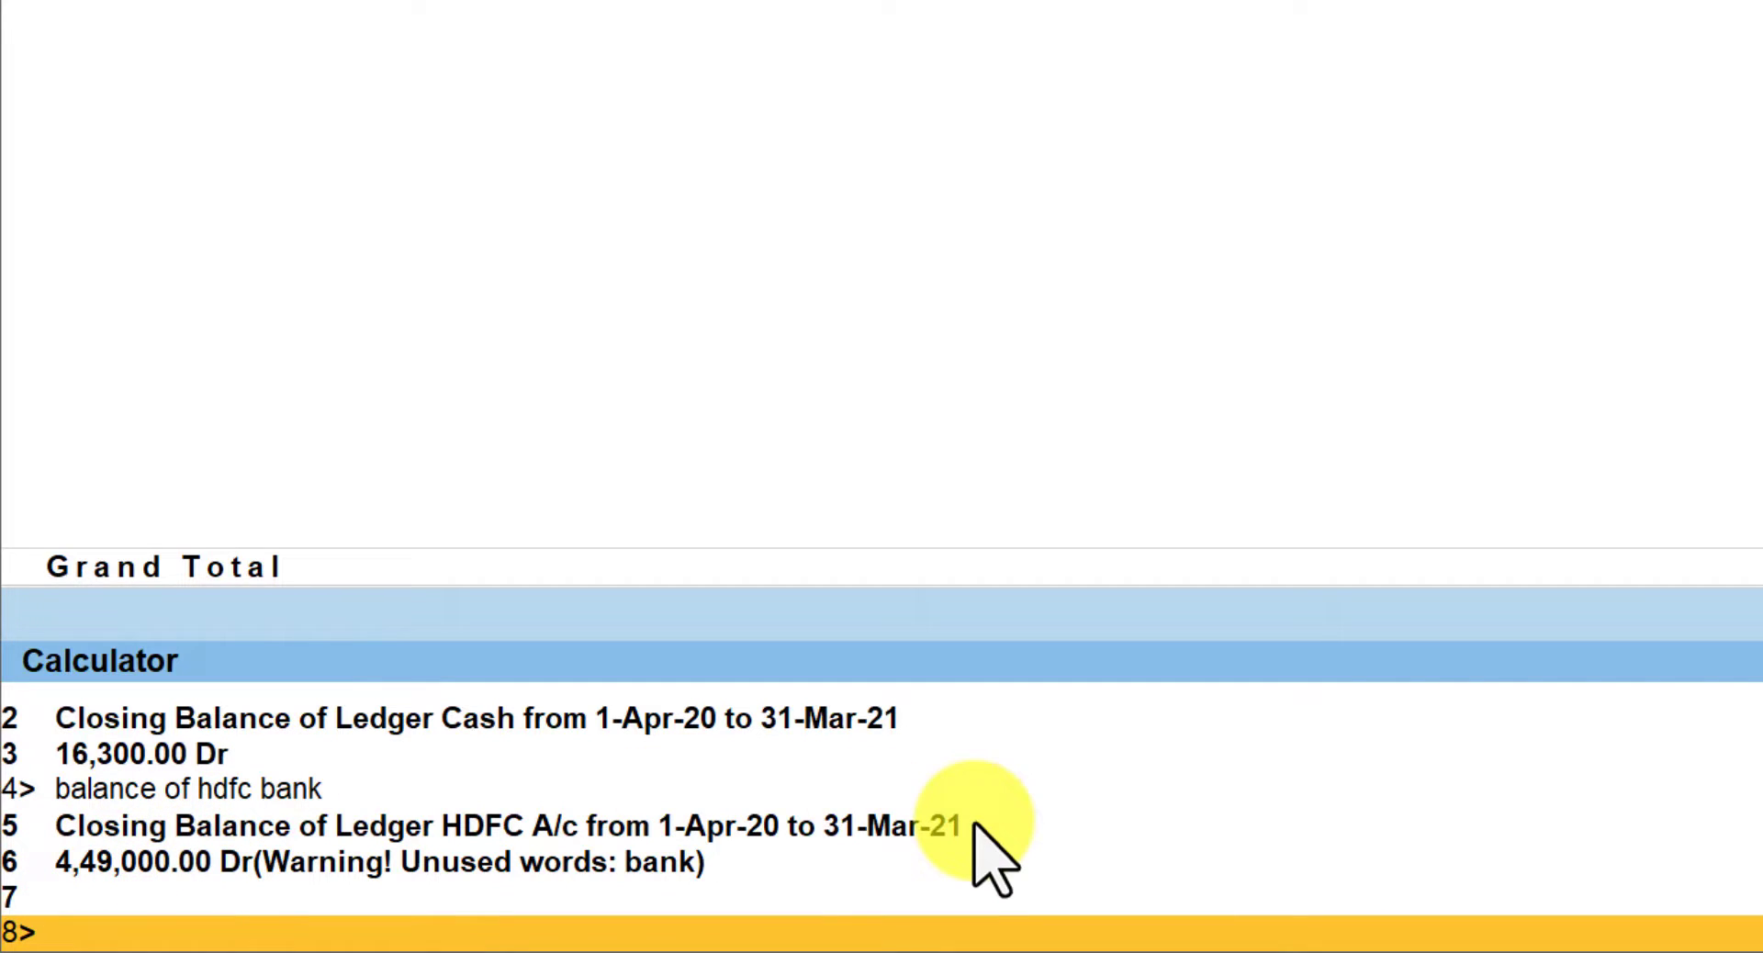
text(balance of state bank of)
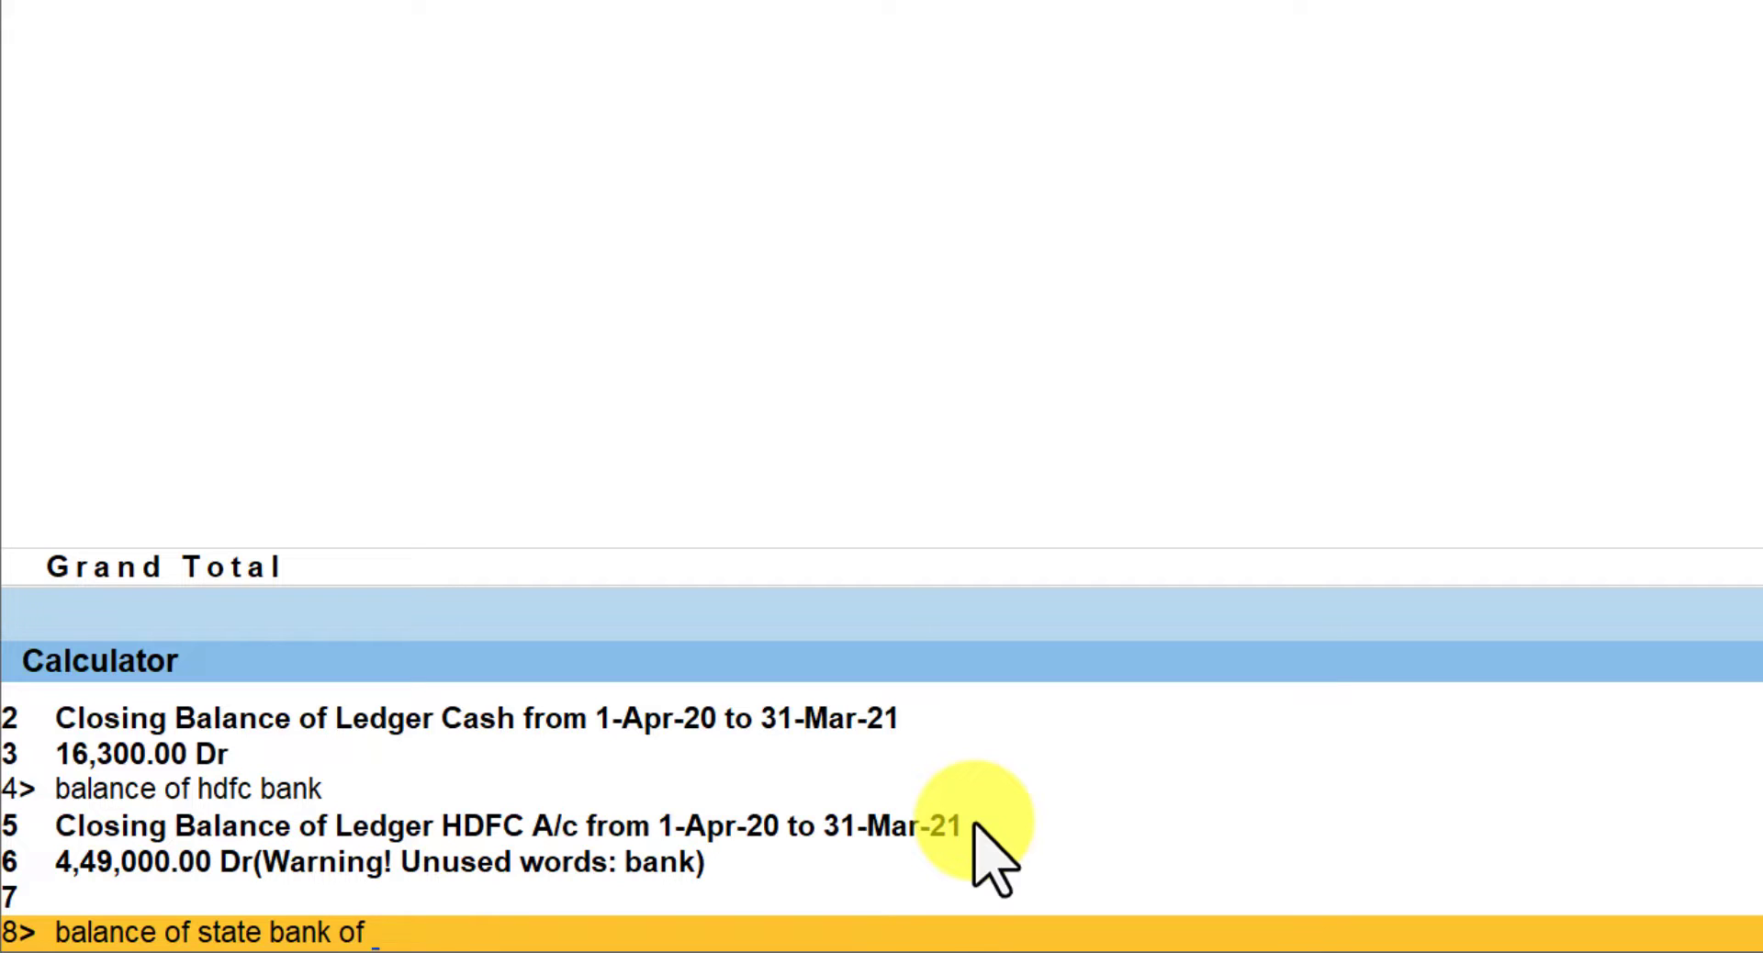
text(india)
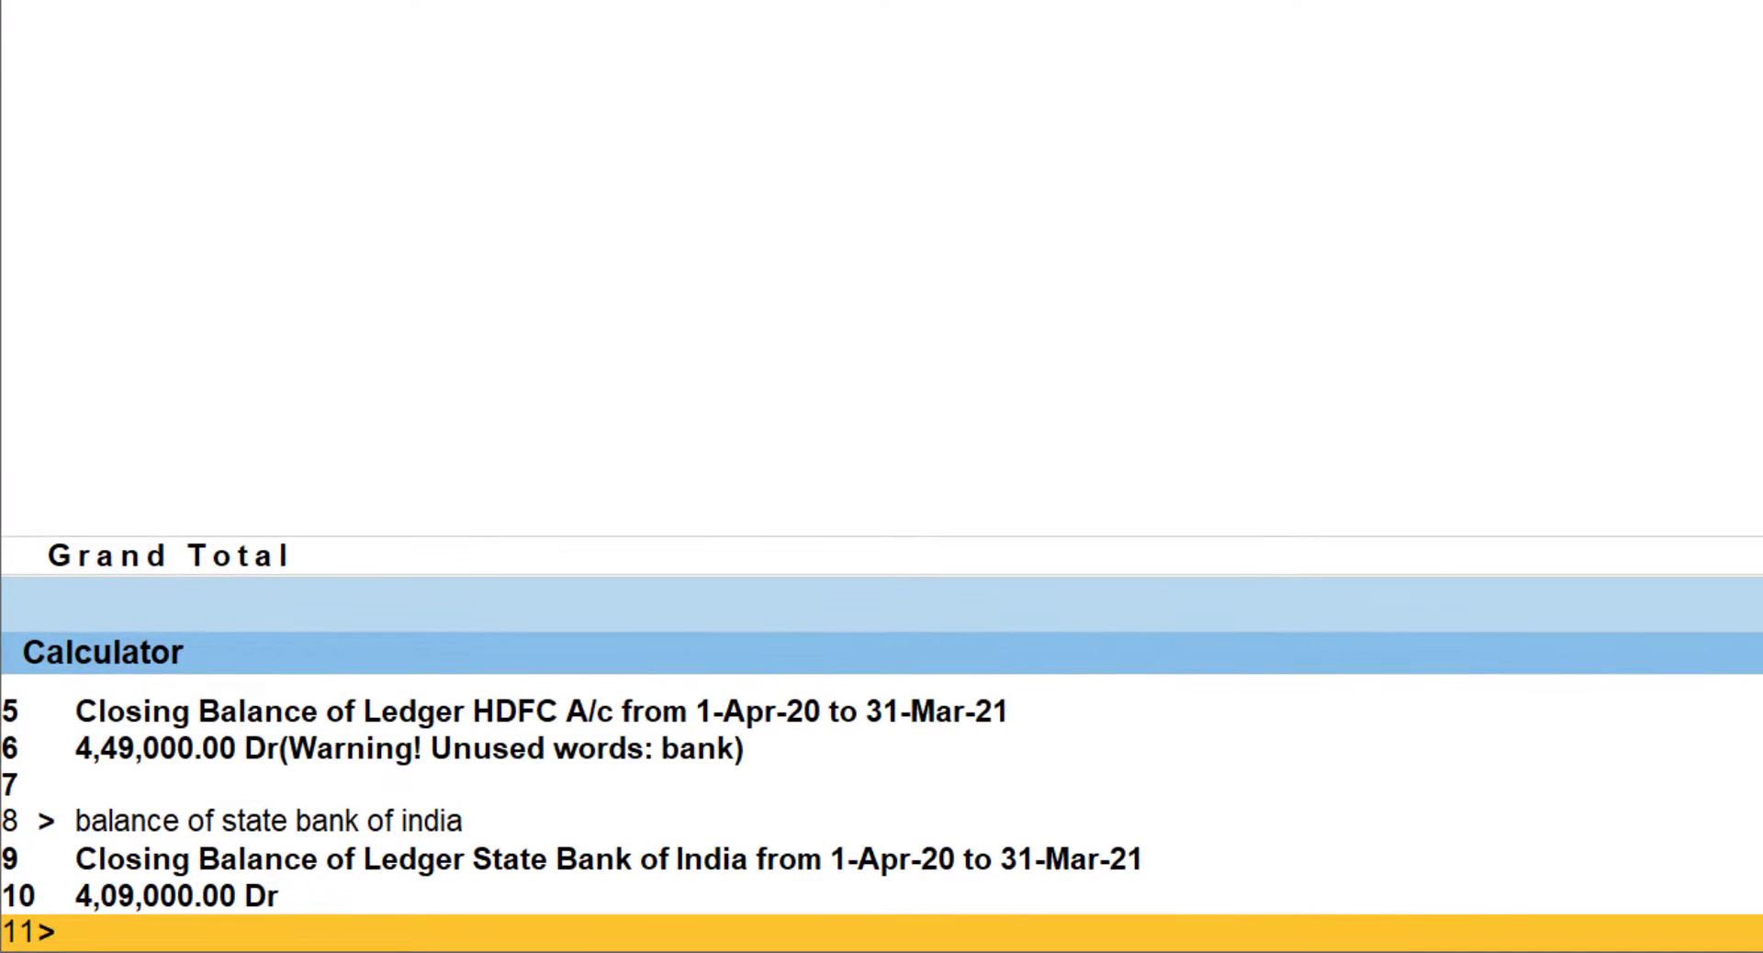
Query 'profit' for 8,30,127.00 Cr and confirm it against Nett Profit in the Profit & Loss A/c.
text(profit)
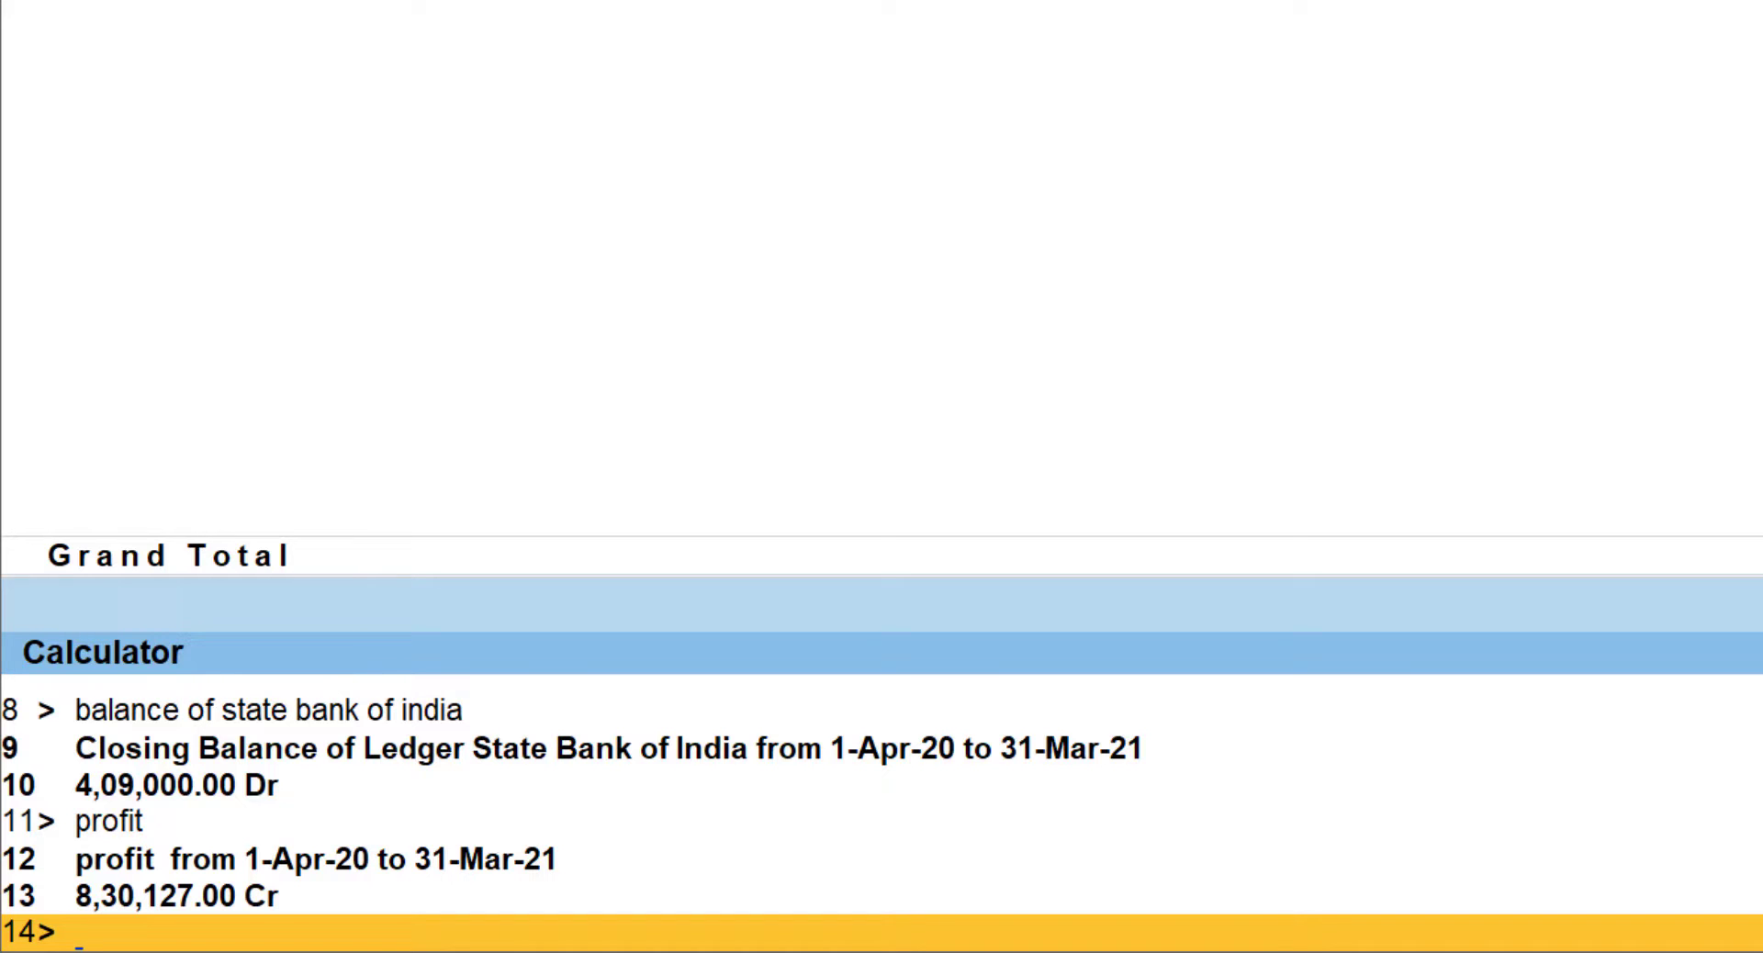
click(788, 50)
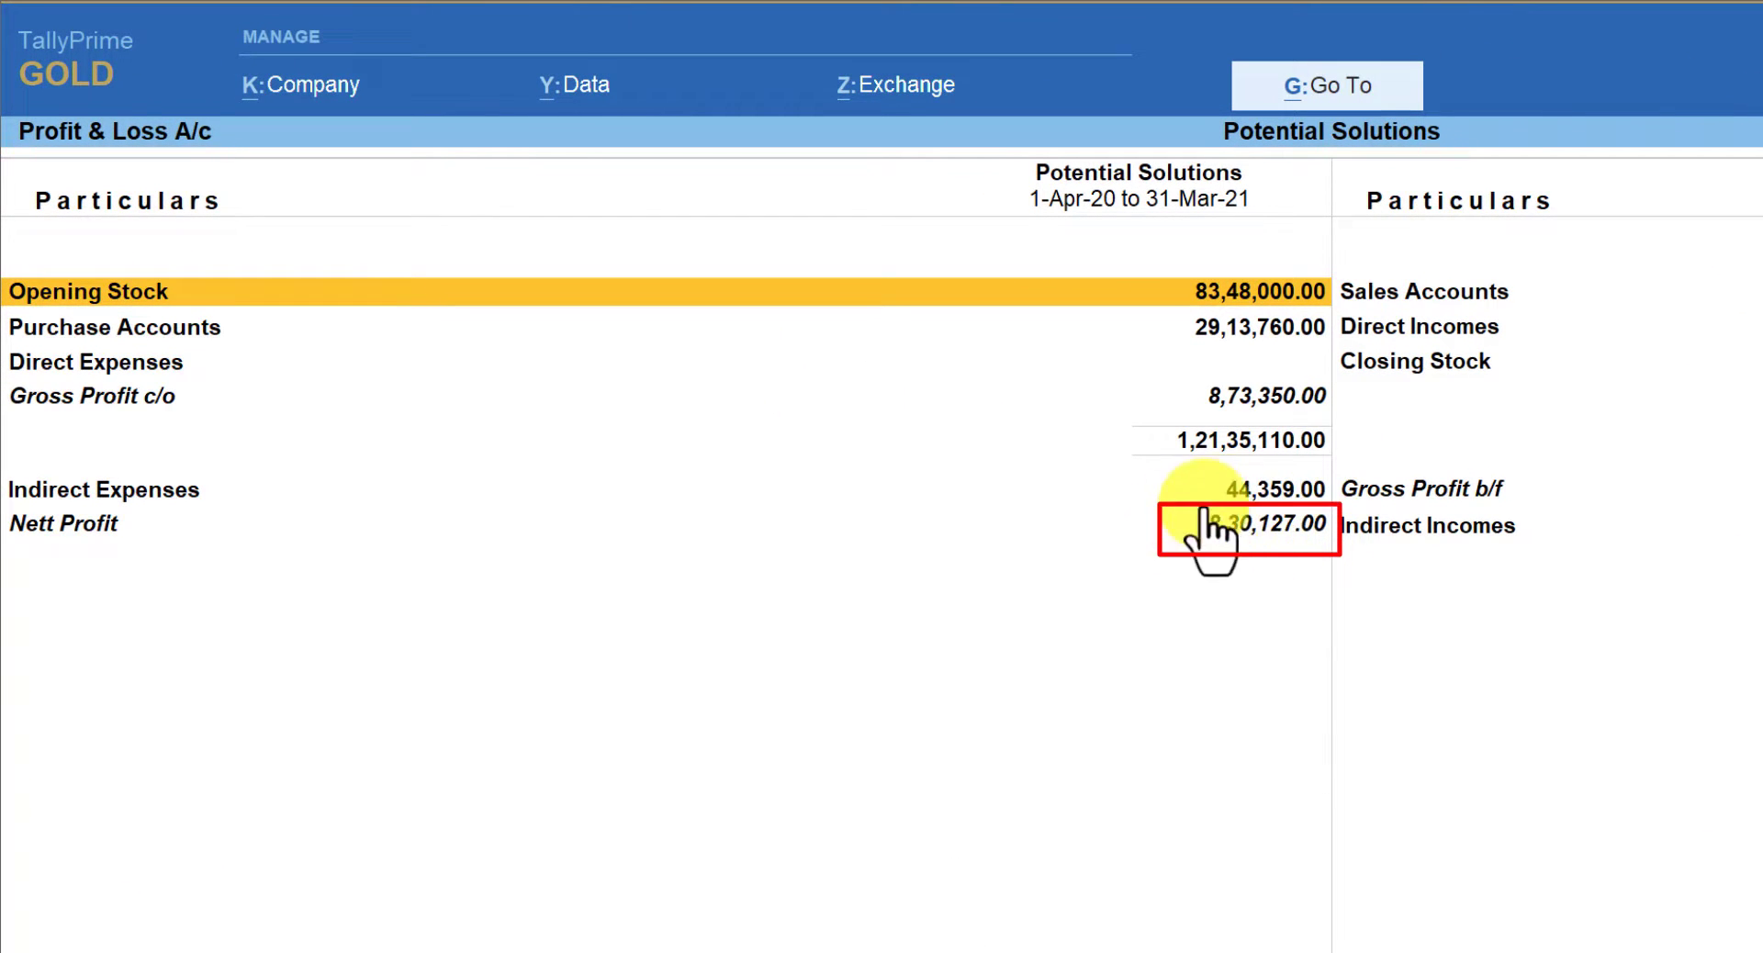
mouse_move(1245, 494)
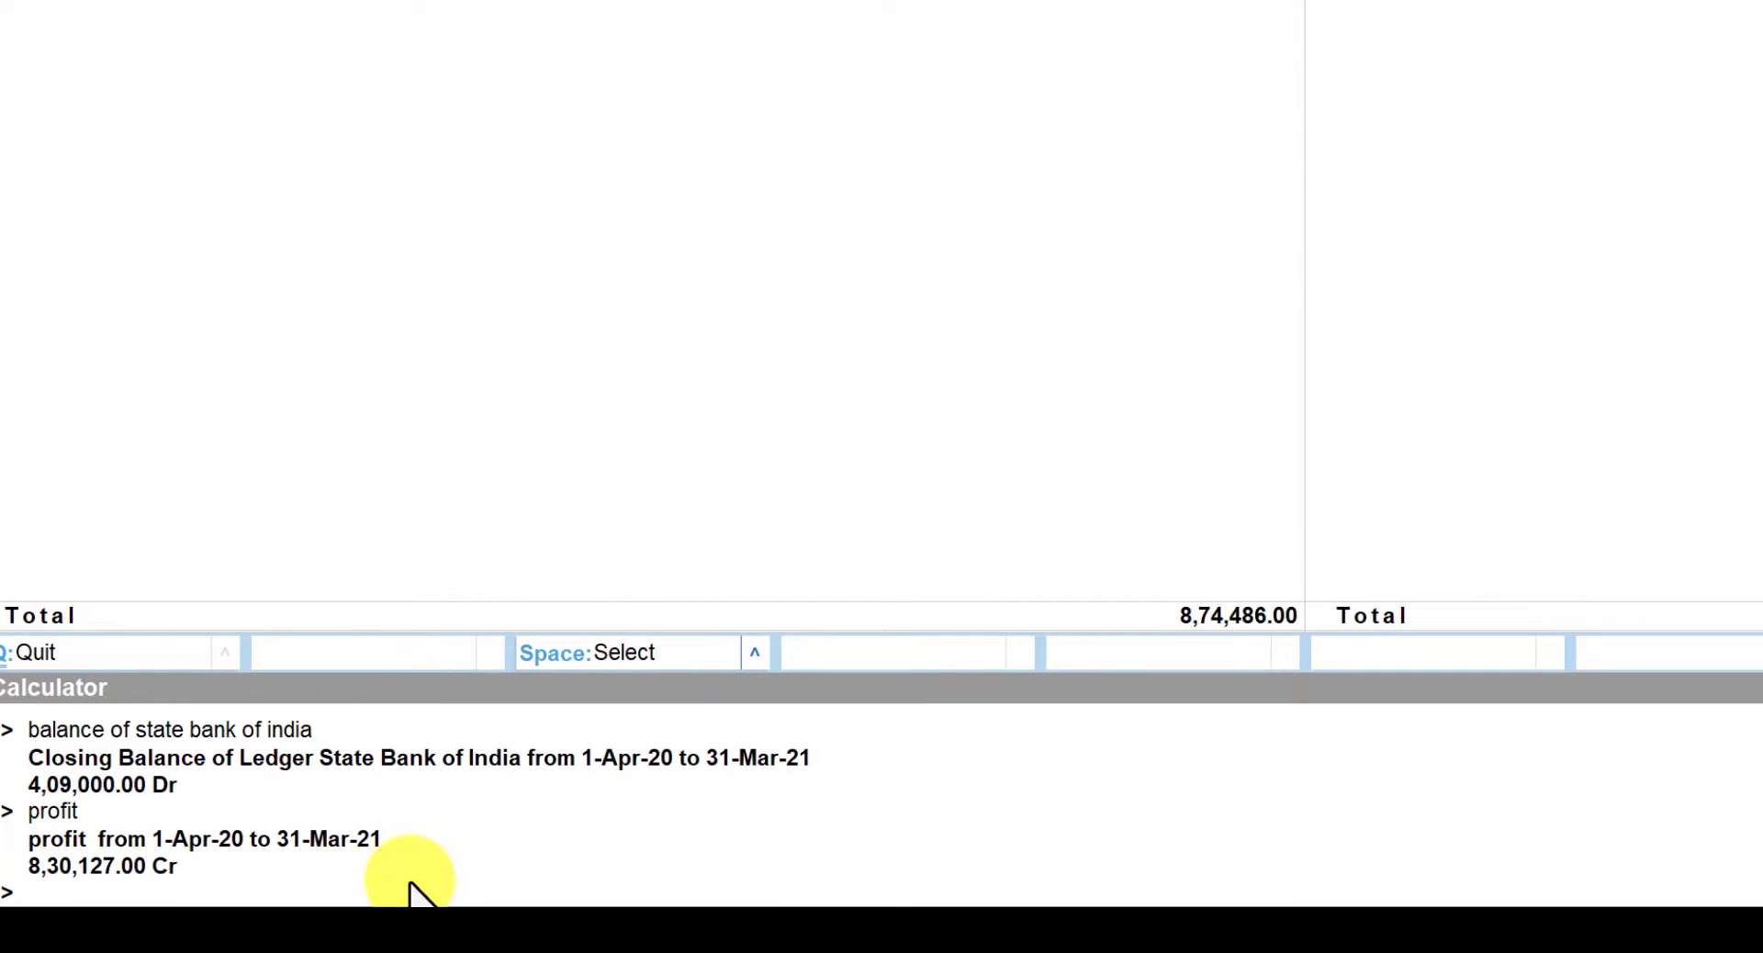
mouse_move(534, 709)
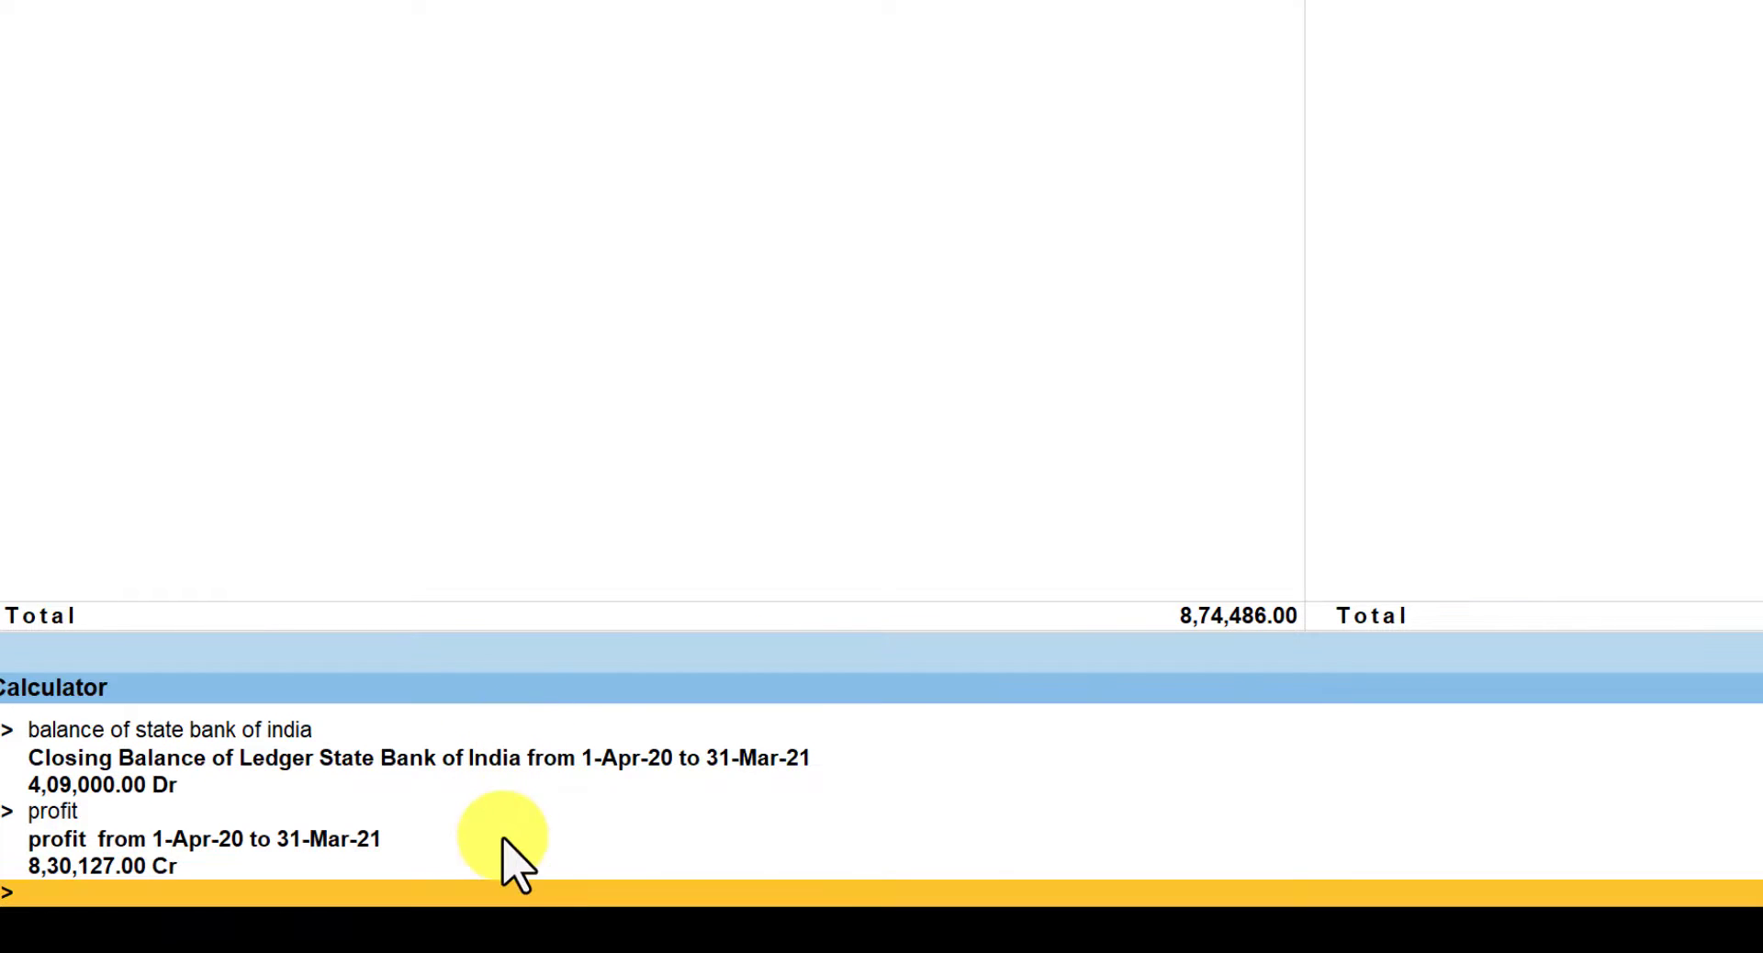
Query 'gross profit' for 8,73,350.00 Dr matching Gross Profit c/o in the Profit & Loss A/c.
text(g)
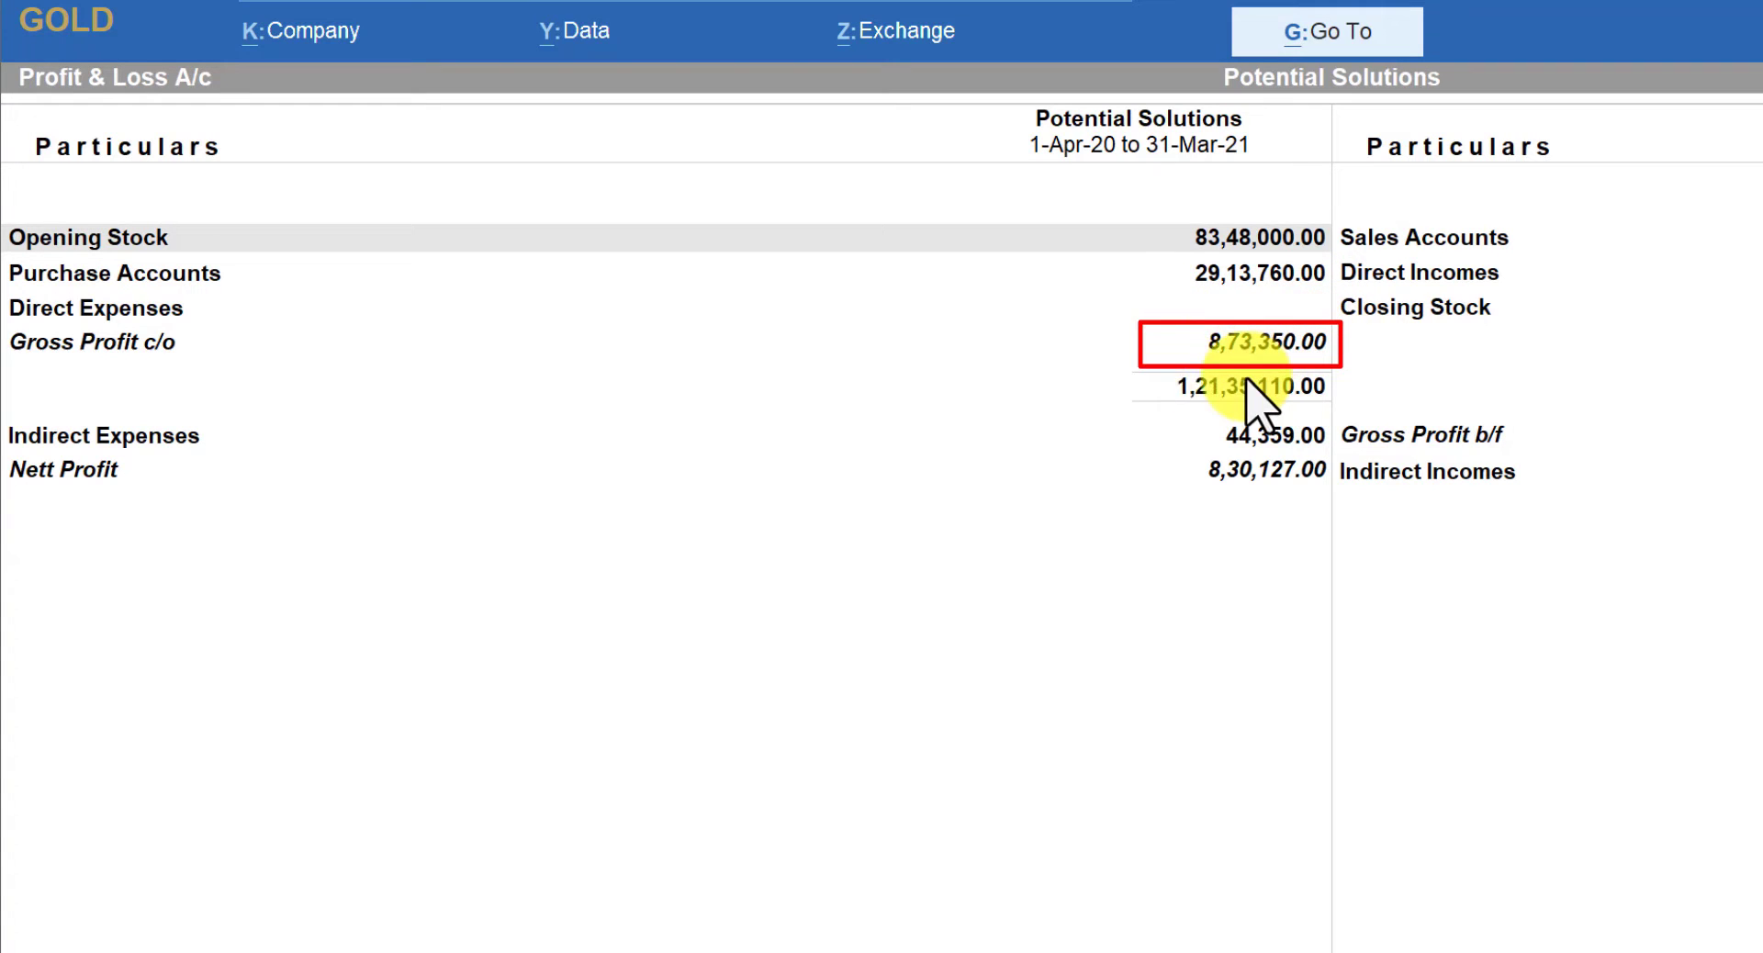
mouse_move(529, 809)
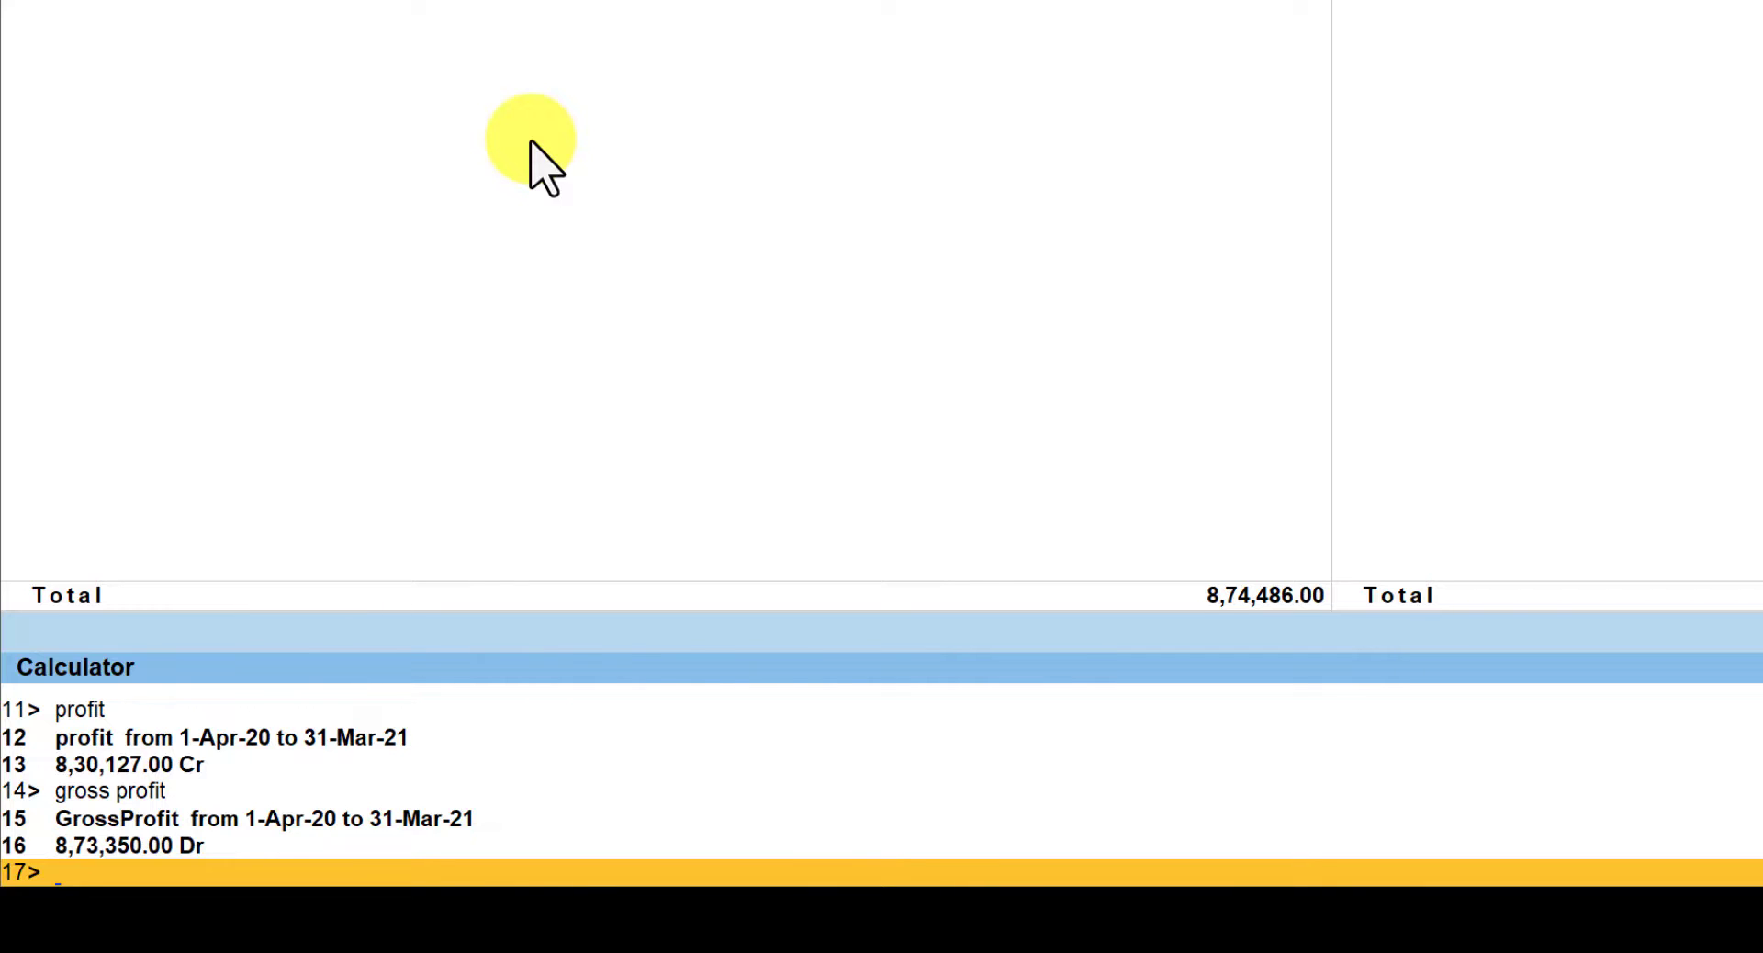
Query 'B R Enterprises address' to get its Lamington Road, Mumbai - 400007 ledger address.
text(BRE)
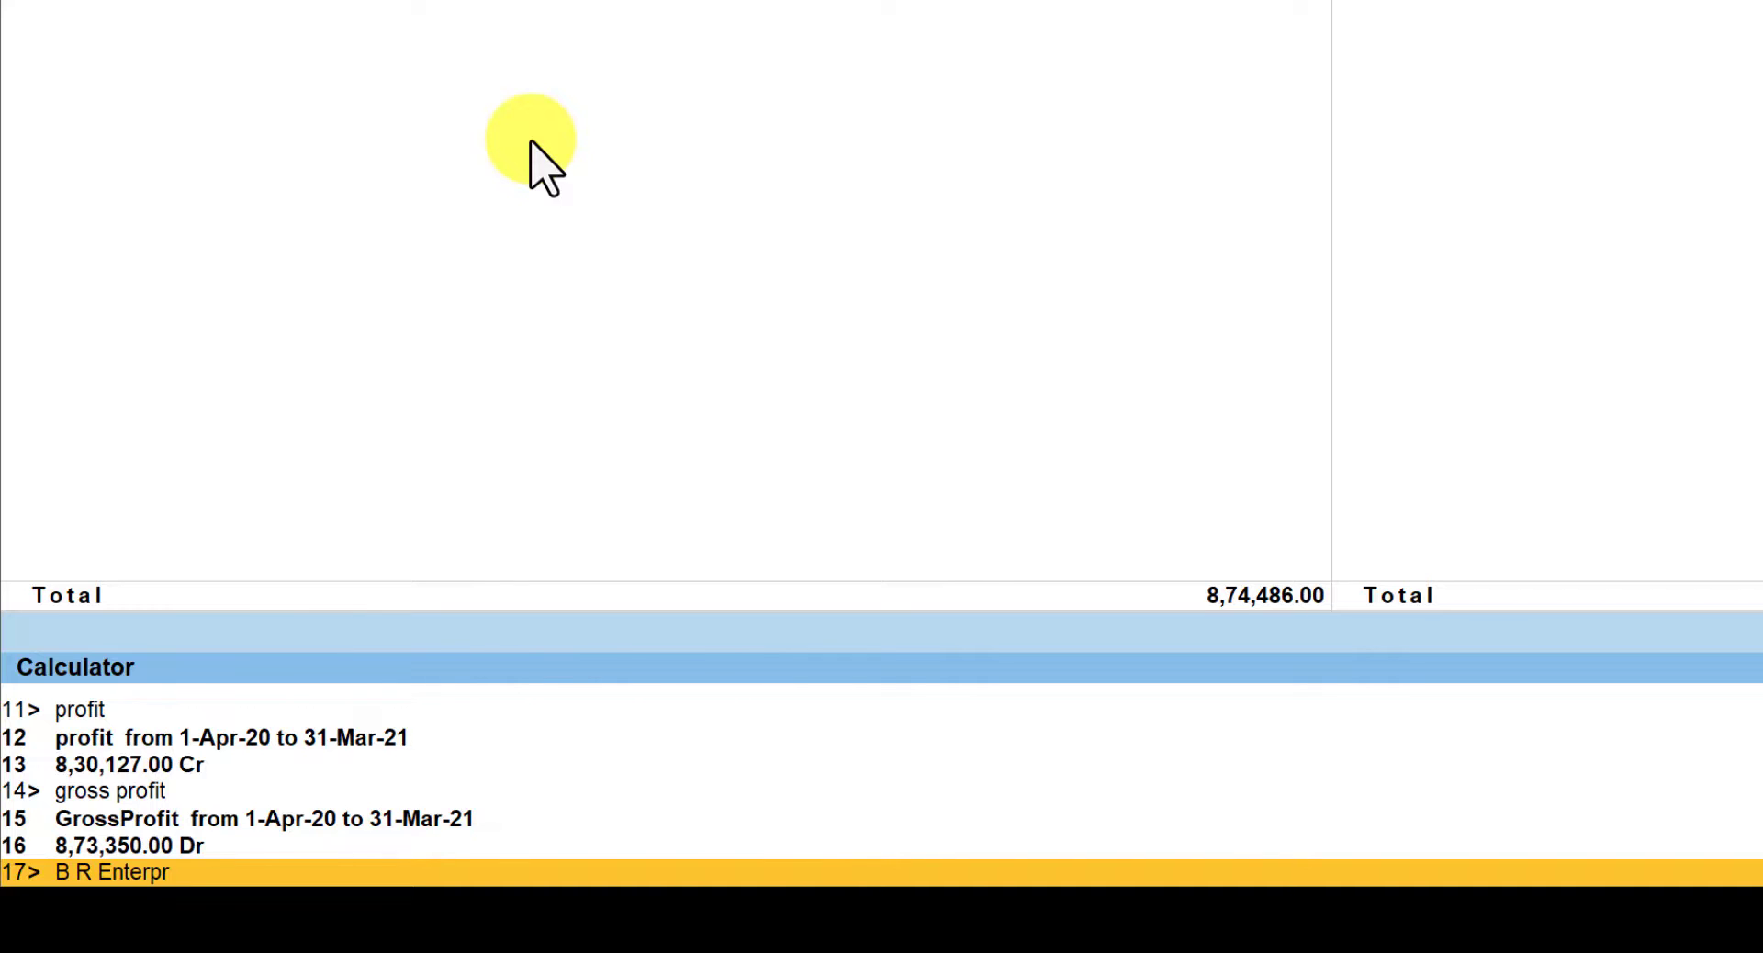
text(ises address)
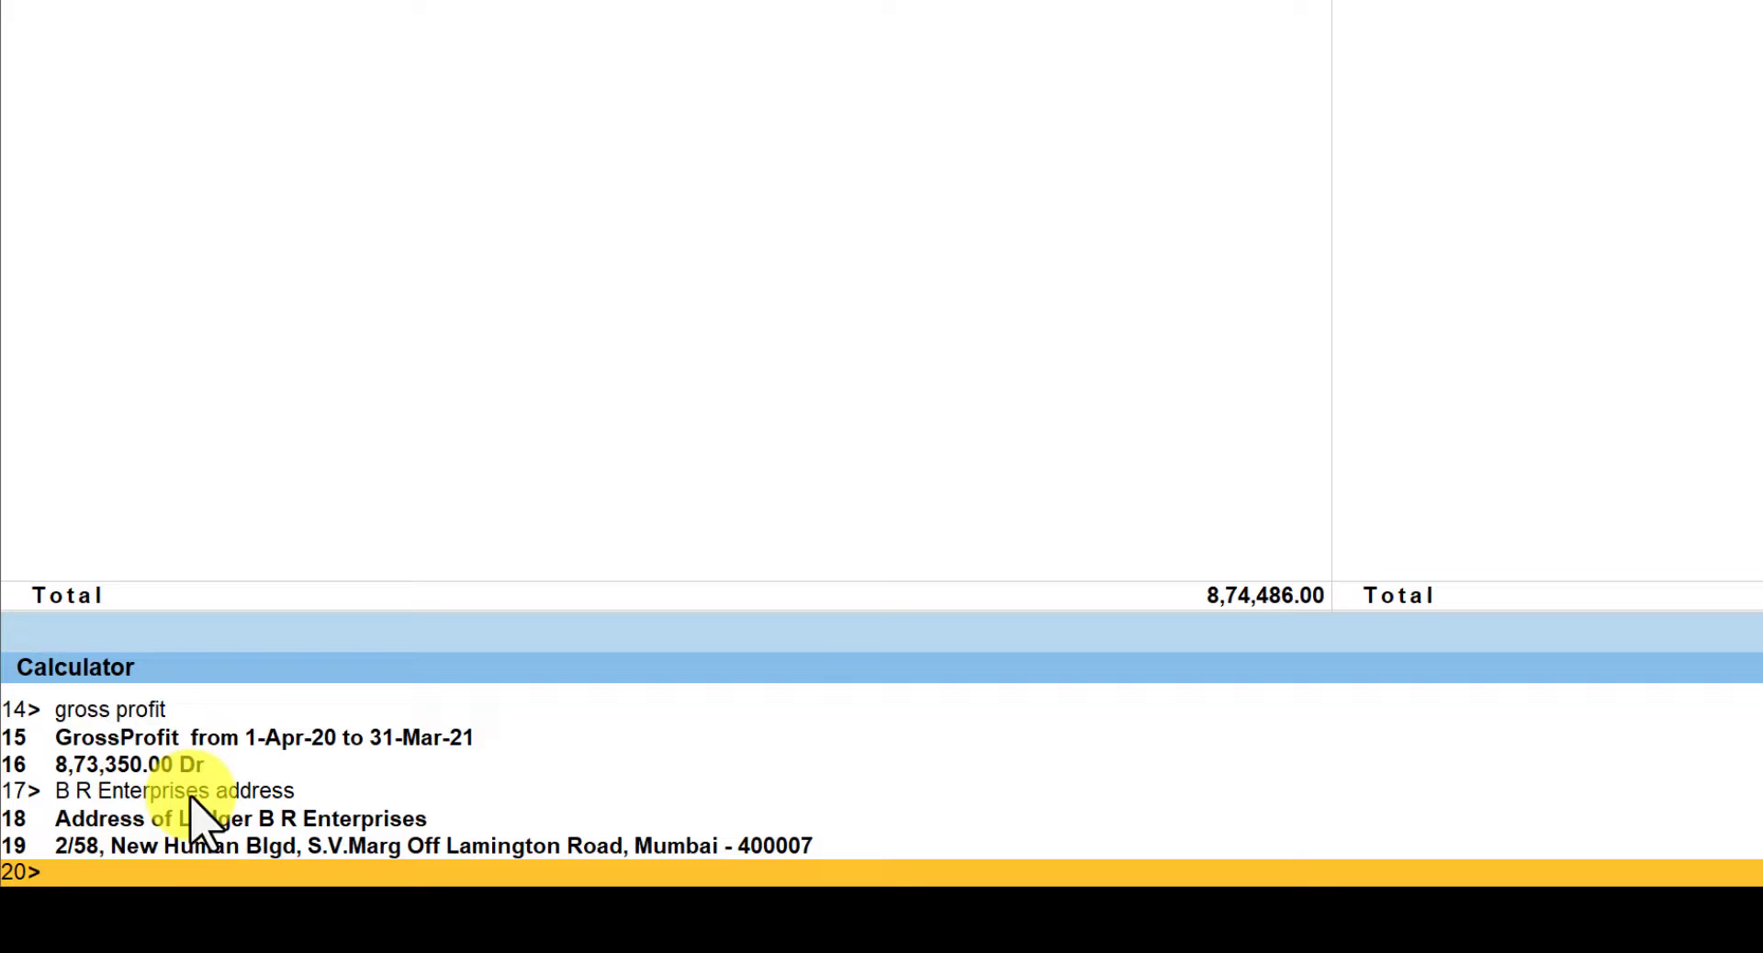
mouse_move(925, 208)
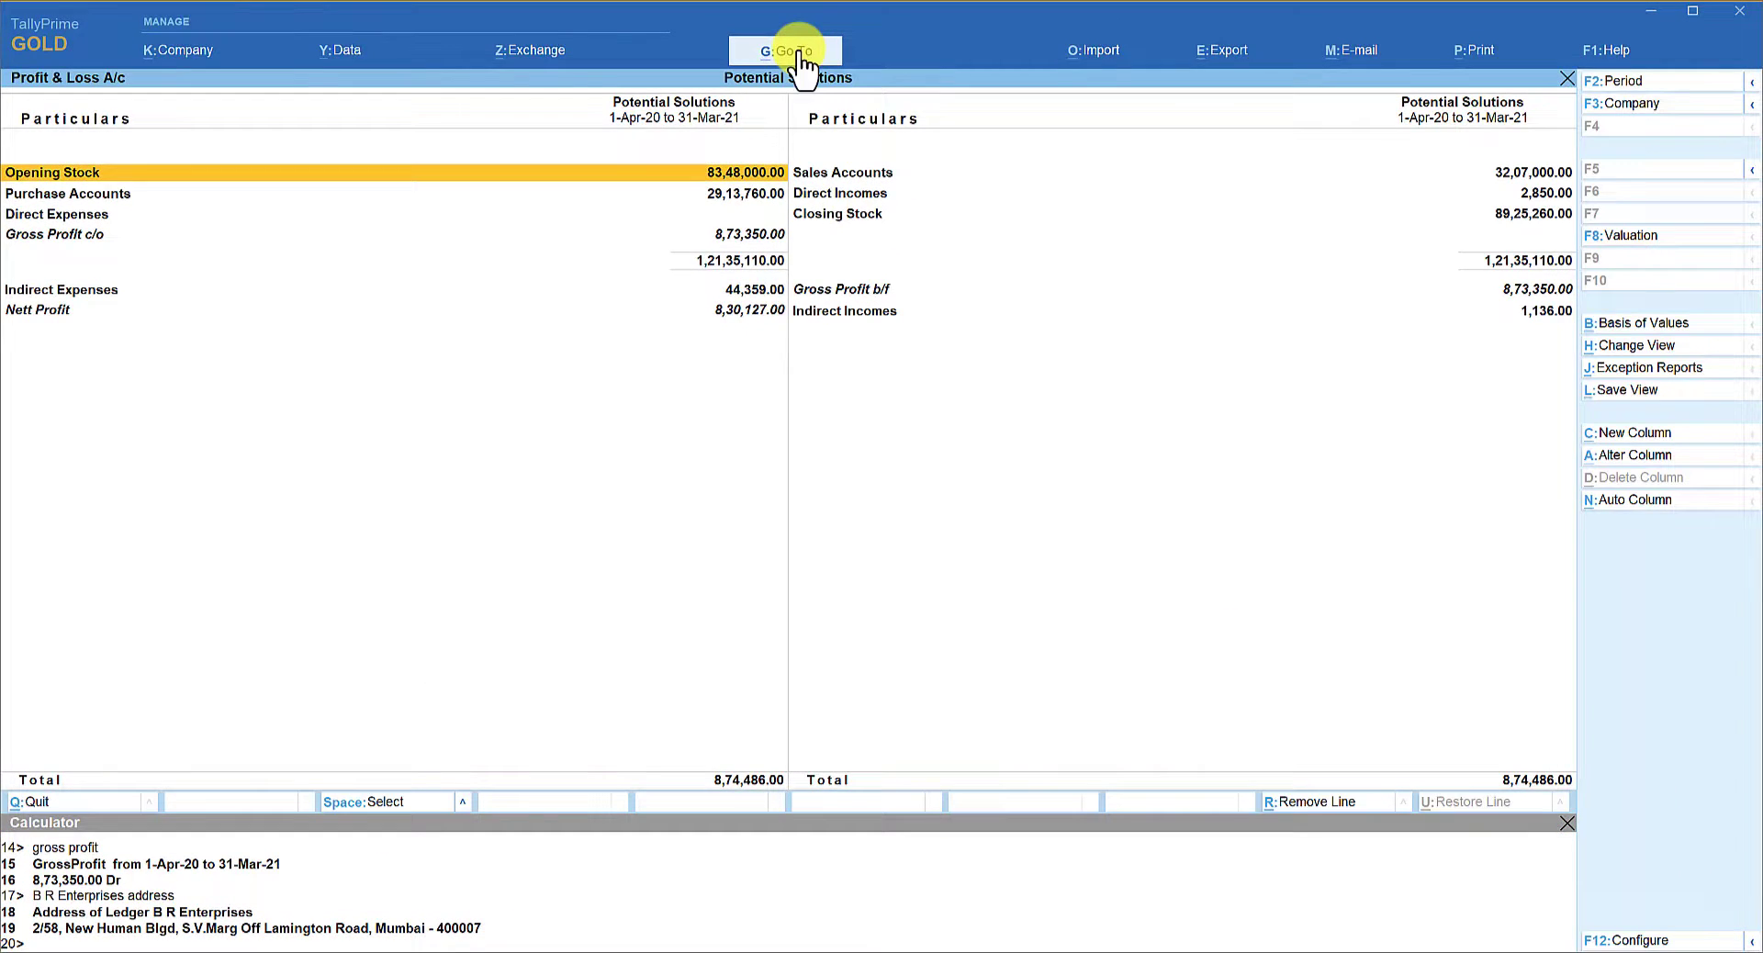
Open B R Enterprises' ledger in Master Alteration via Go To > Alter Master to check its mailing address.
click(784, 50)
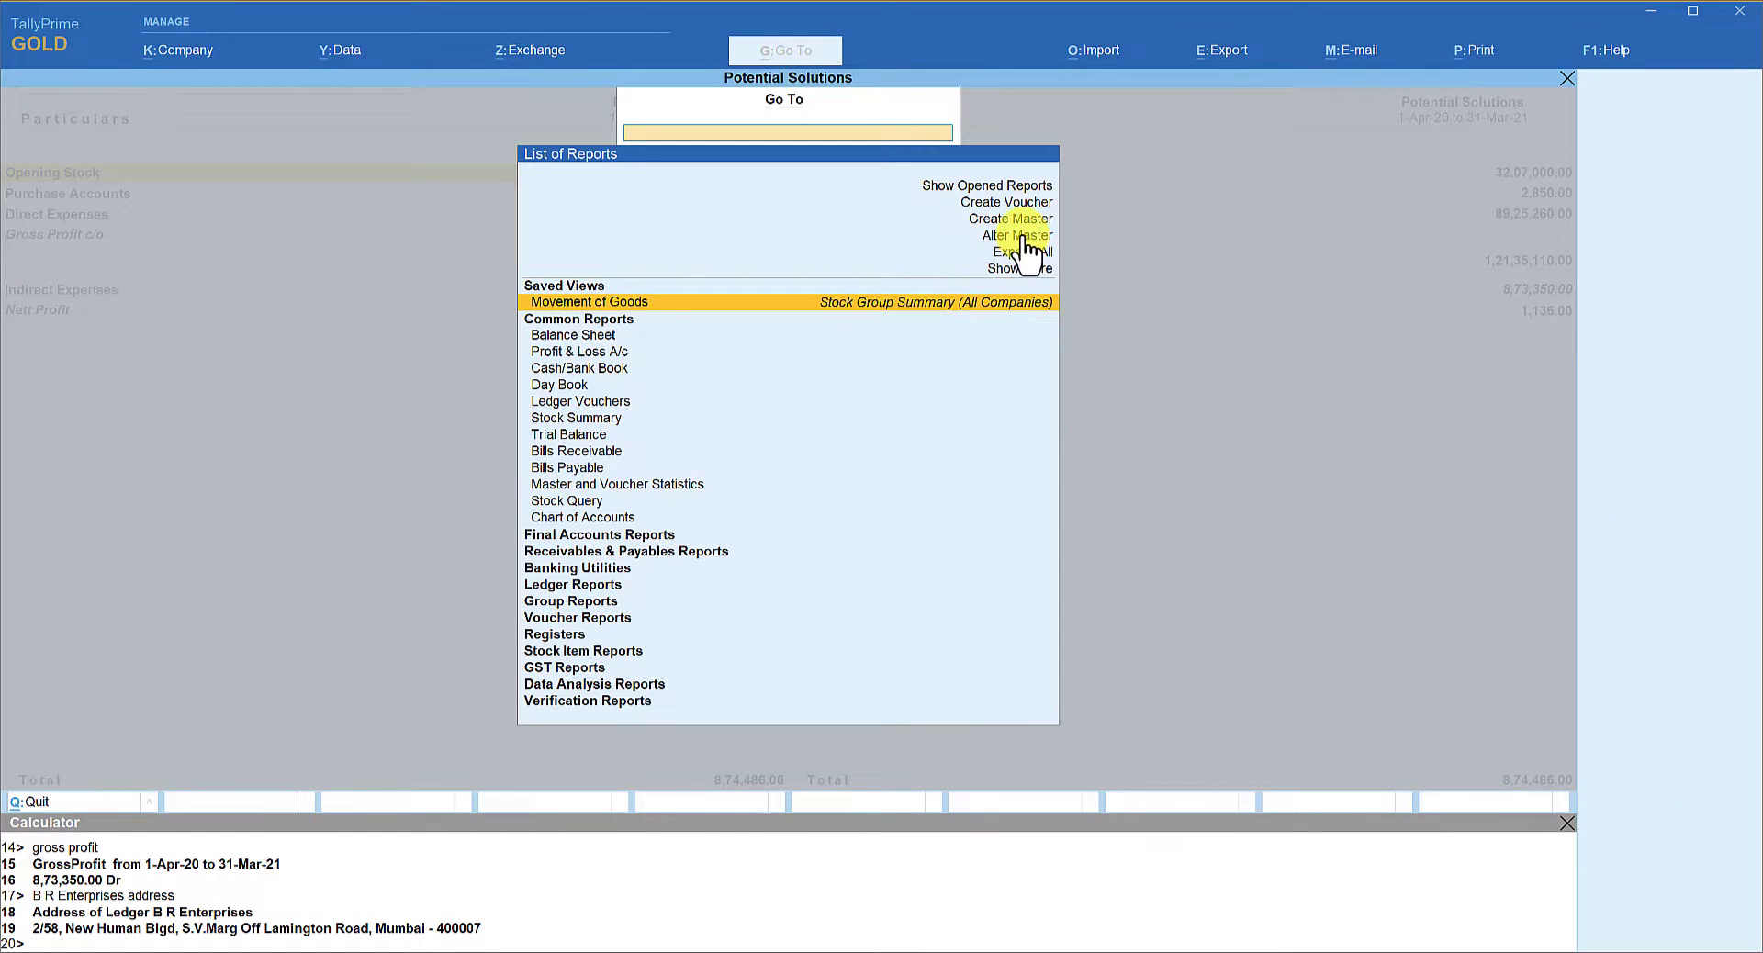
click(1016, 235)
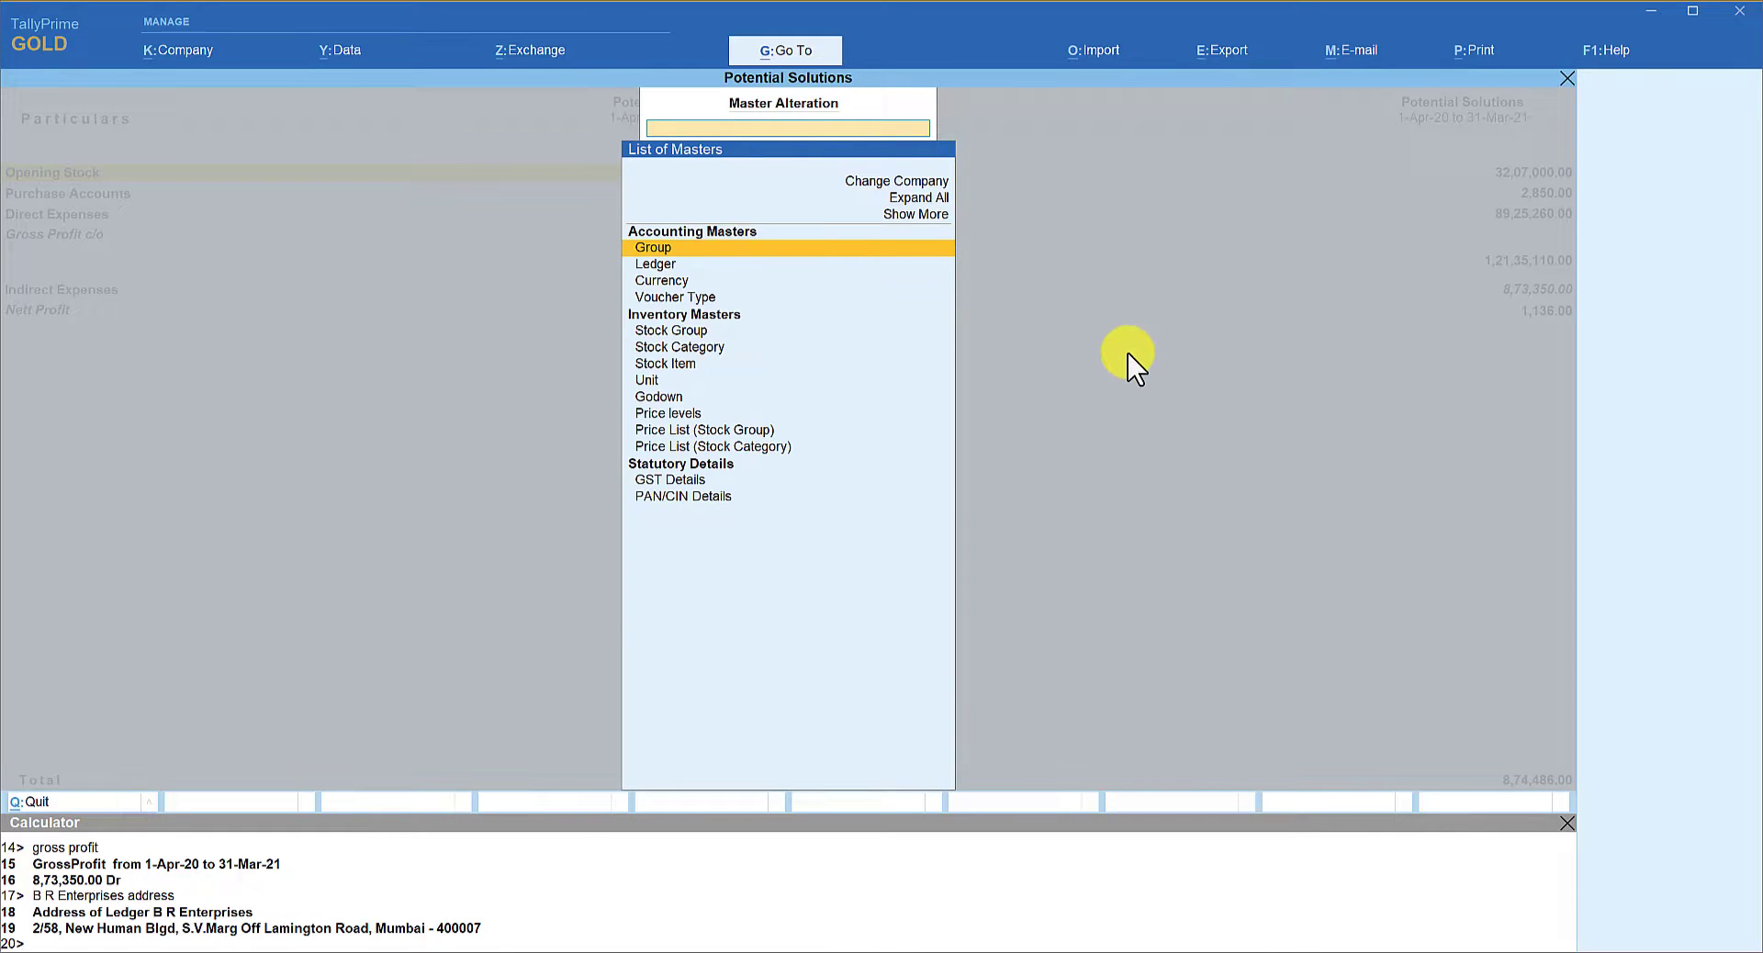
text(Br)
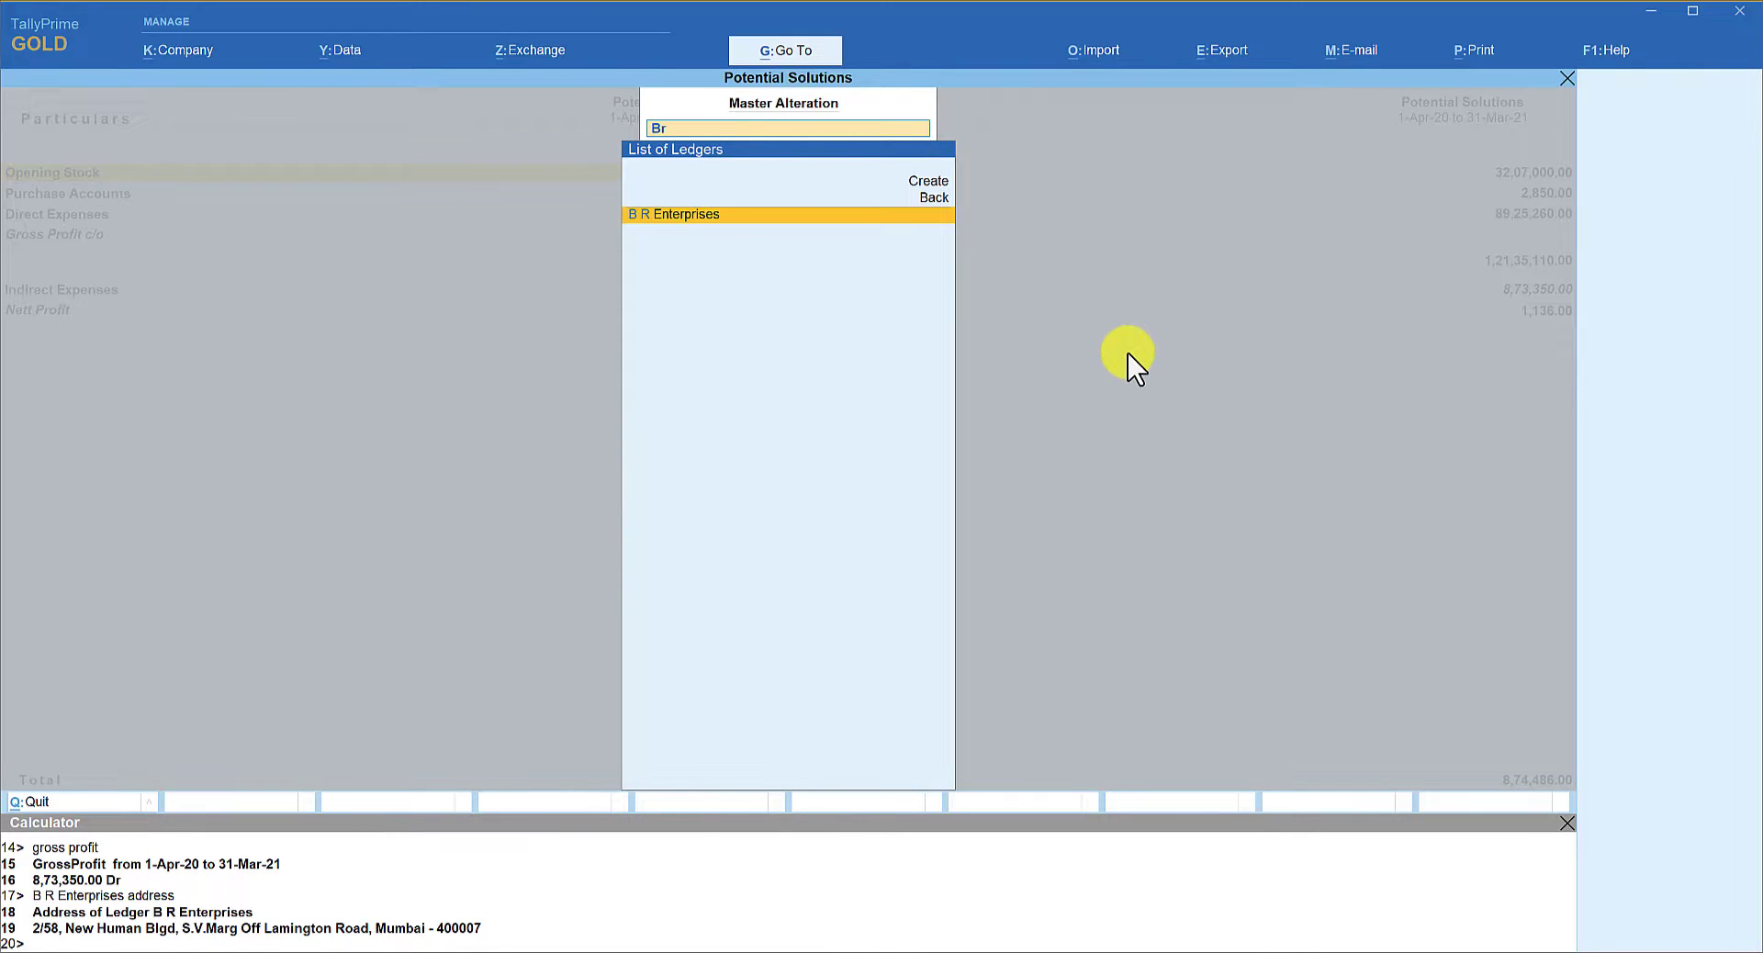
click(672, 213)
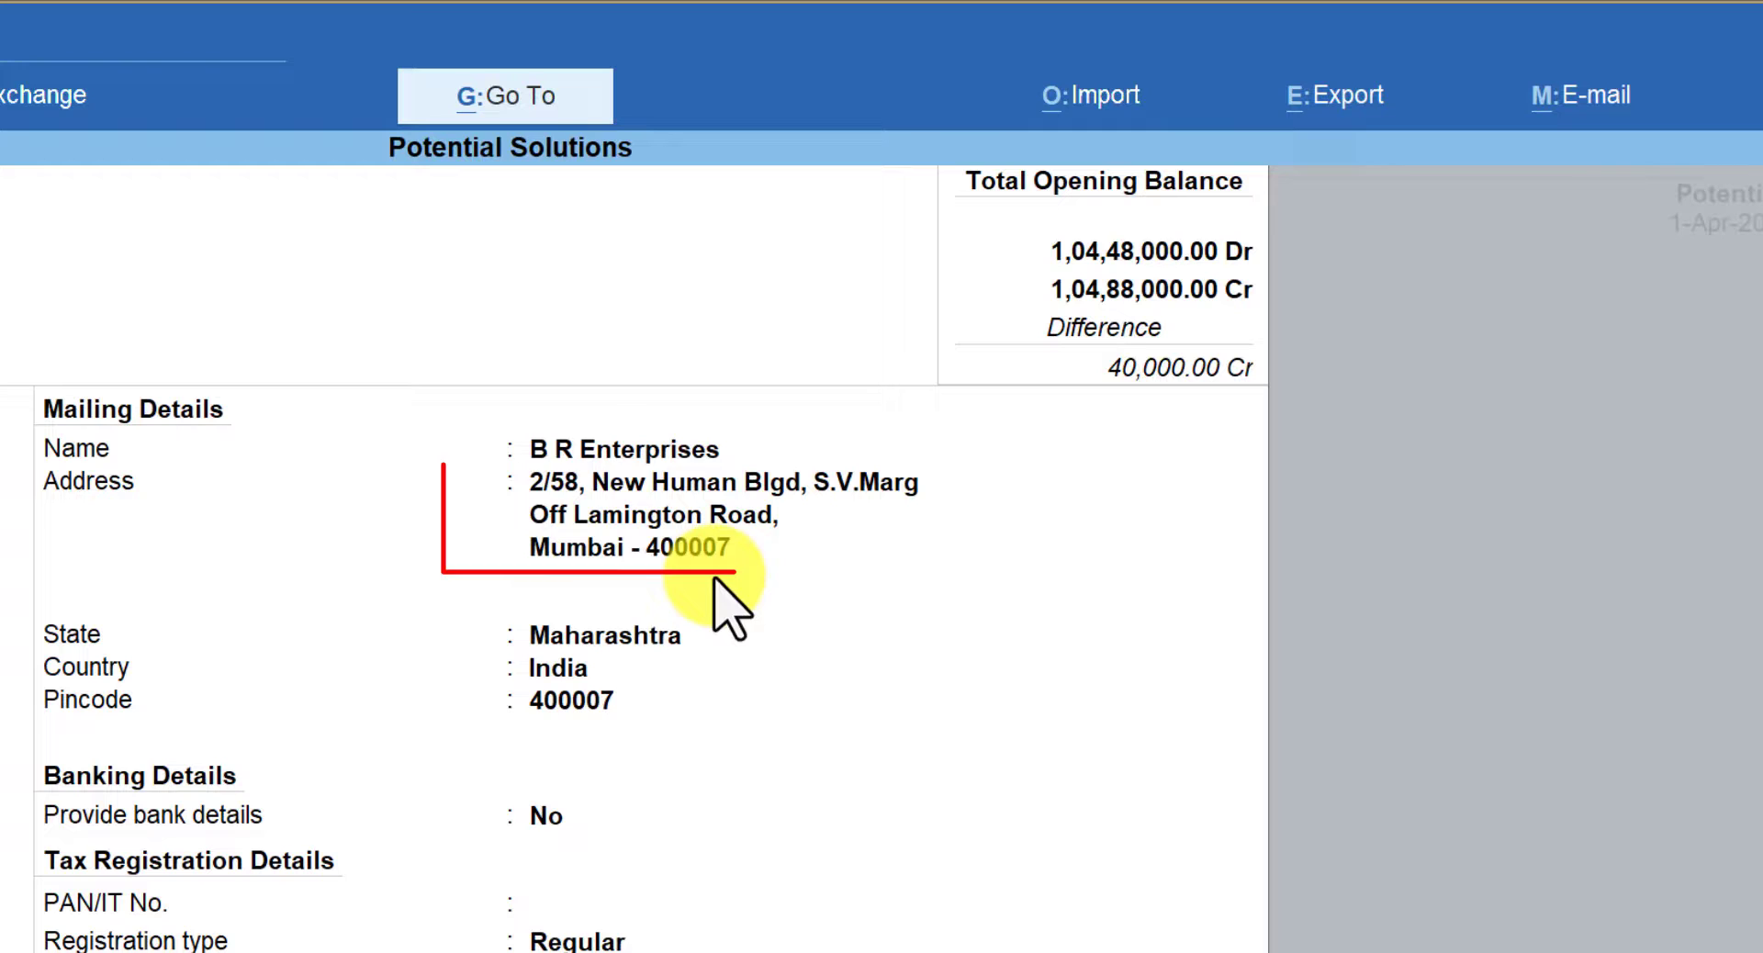